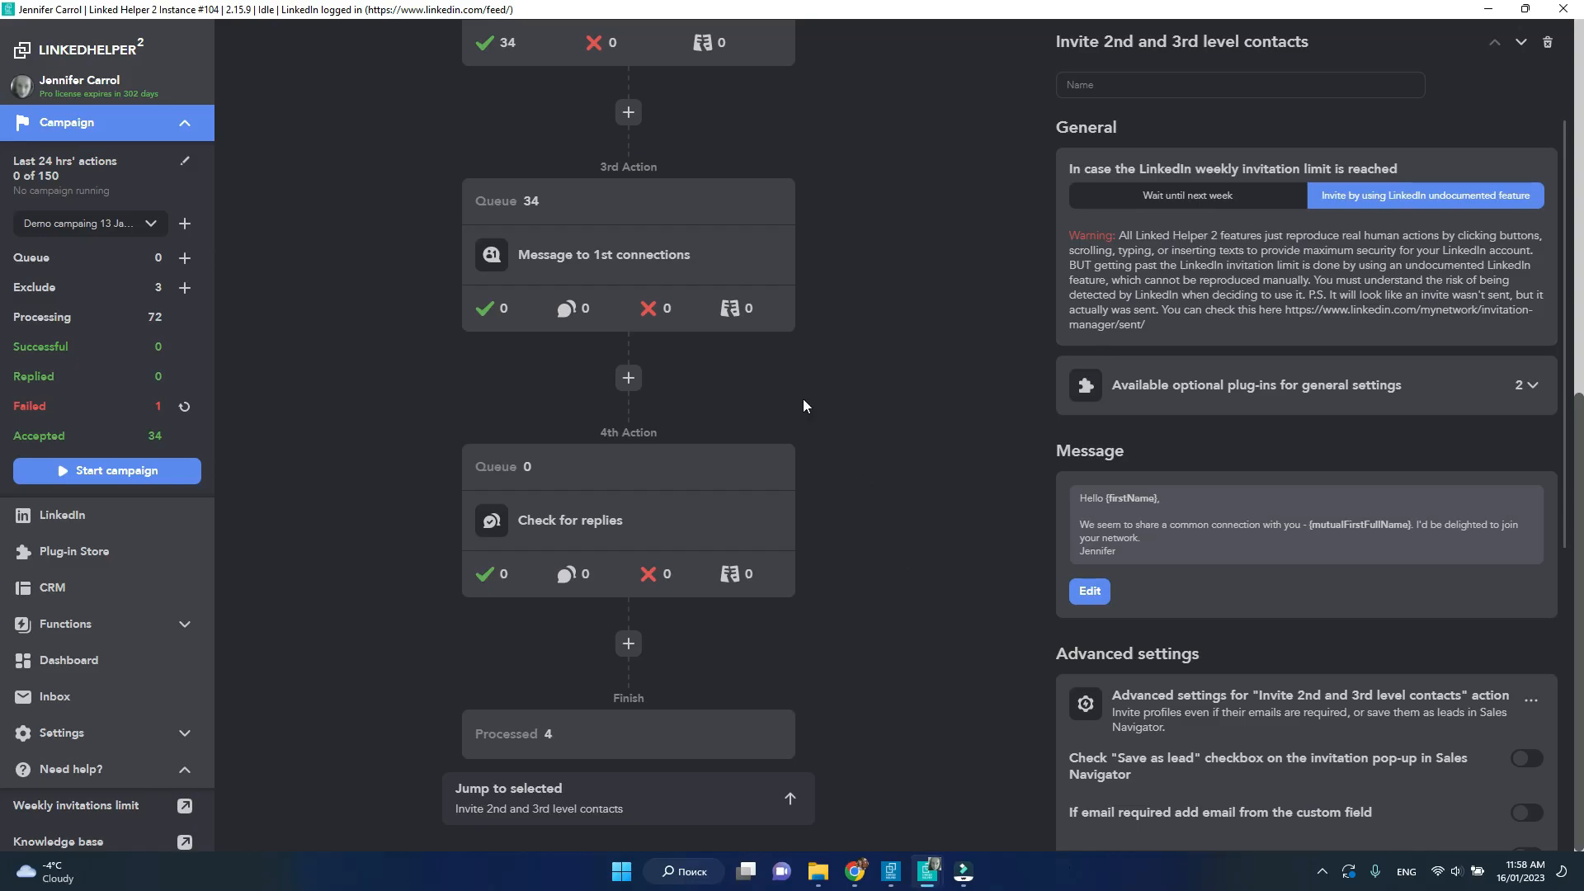
Select the 'Message to 1st connections' action and edit its message in Message Template Editor PRO
{"action": "left_click", "coordinate": [603, 255]}
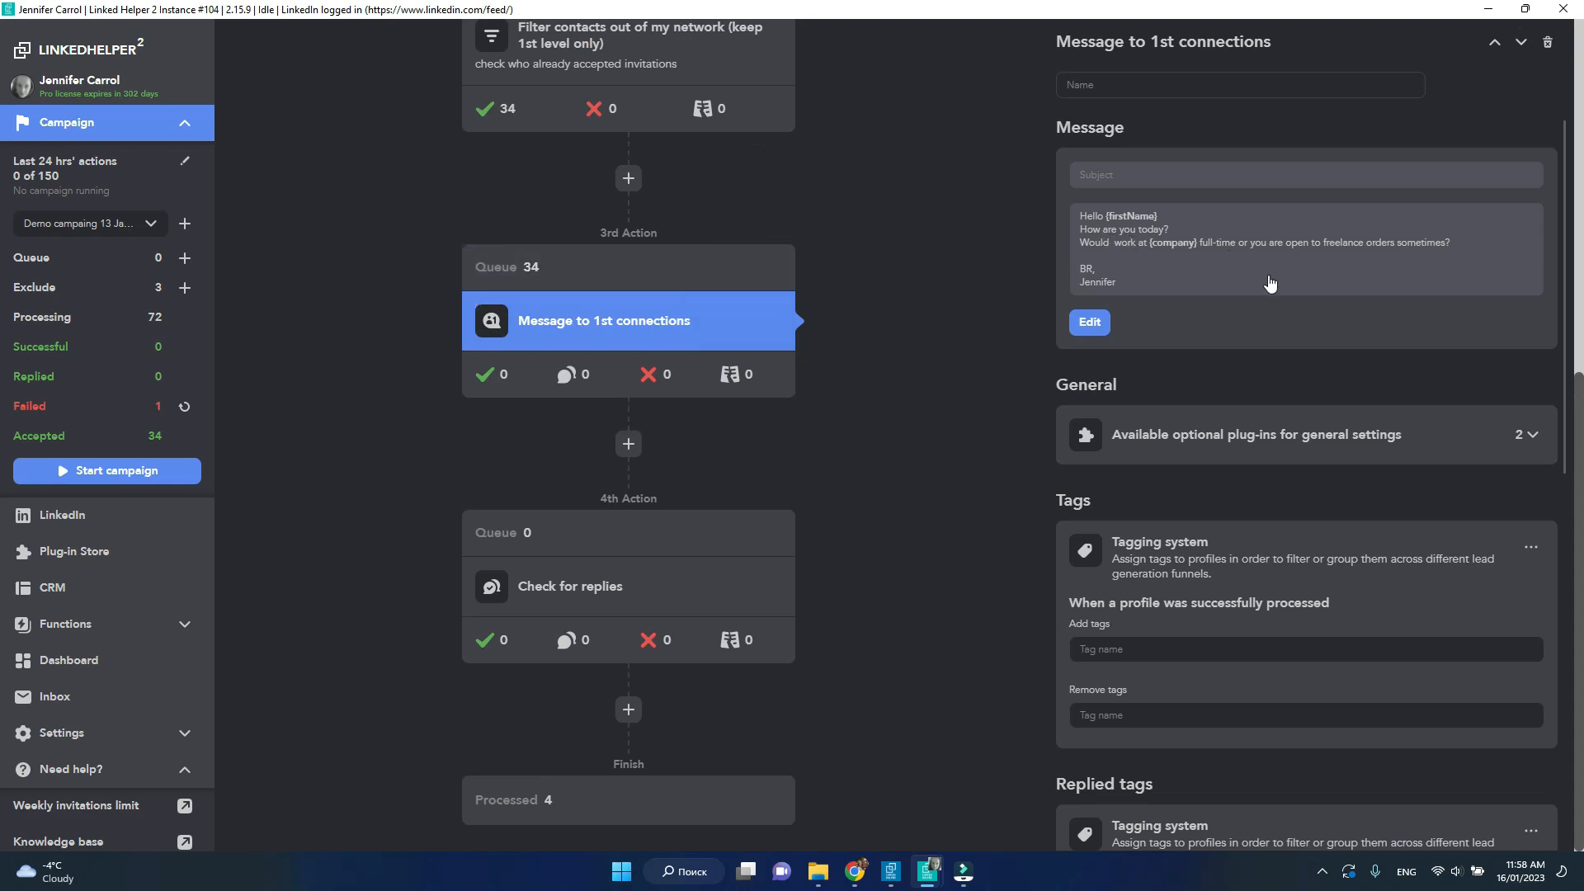
{"action": "left_click", "coordinate": [1088, 323]}
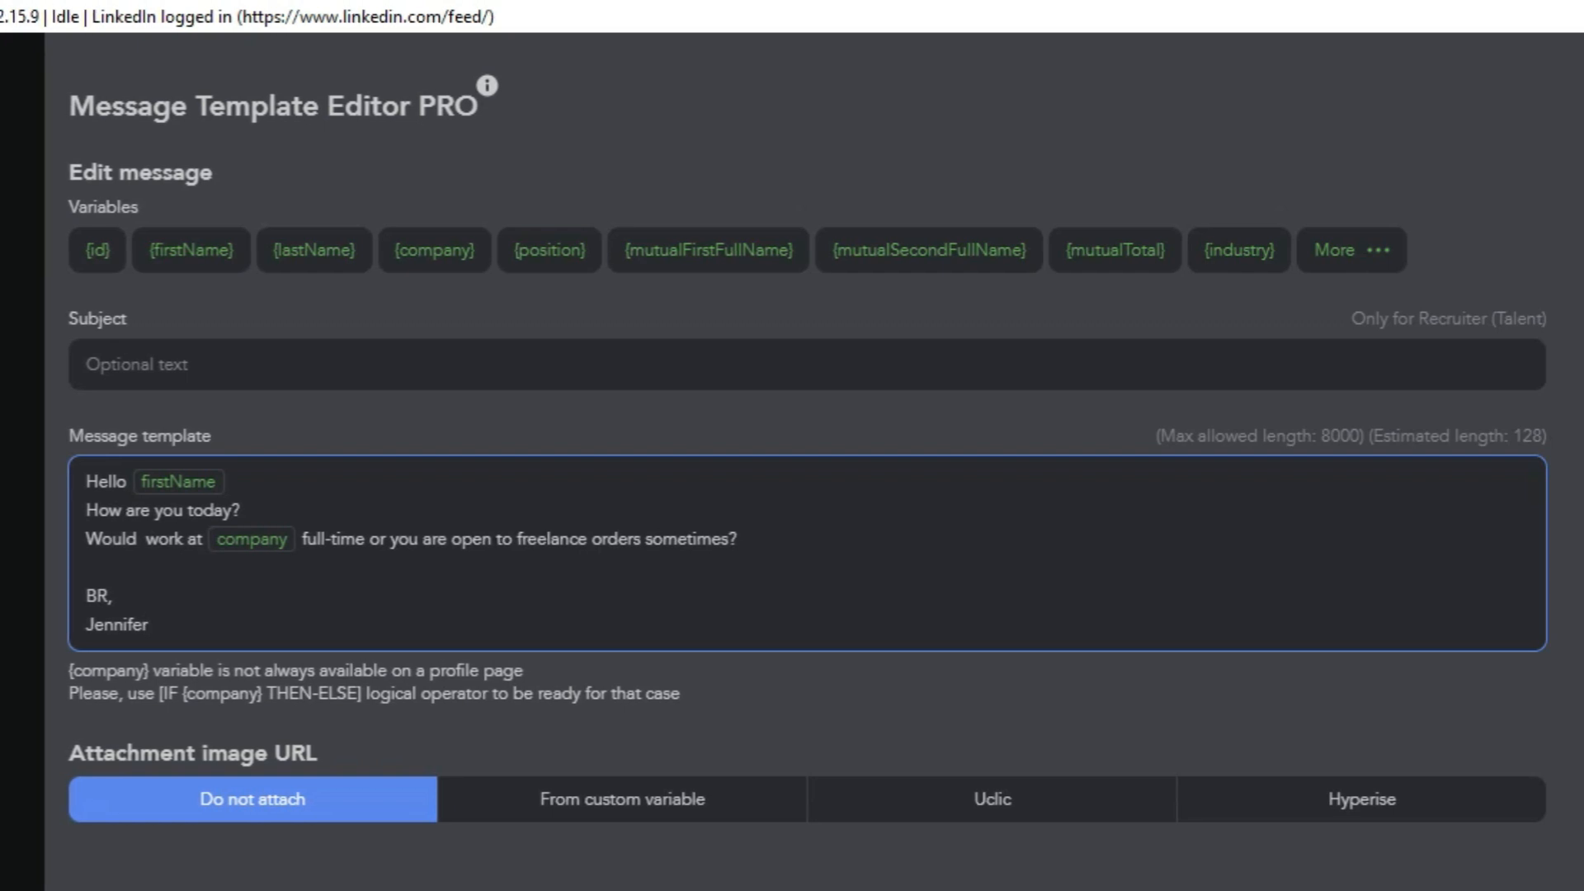
Enter 'Inotox Group' as the {company} test value in the preview
{"action": "left_click", "coordinate": [147, 625]}
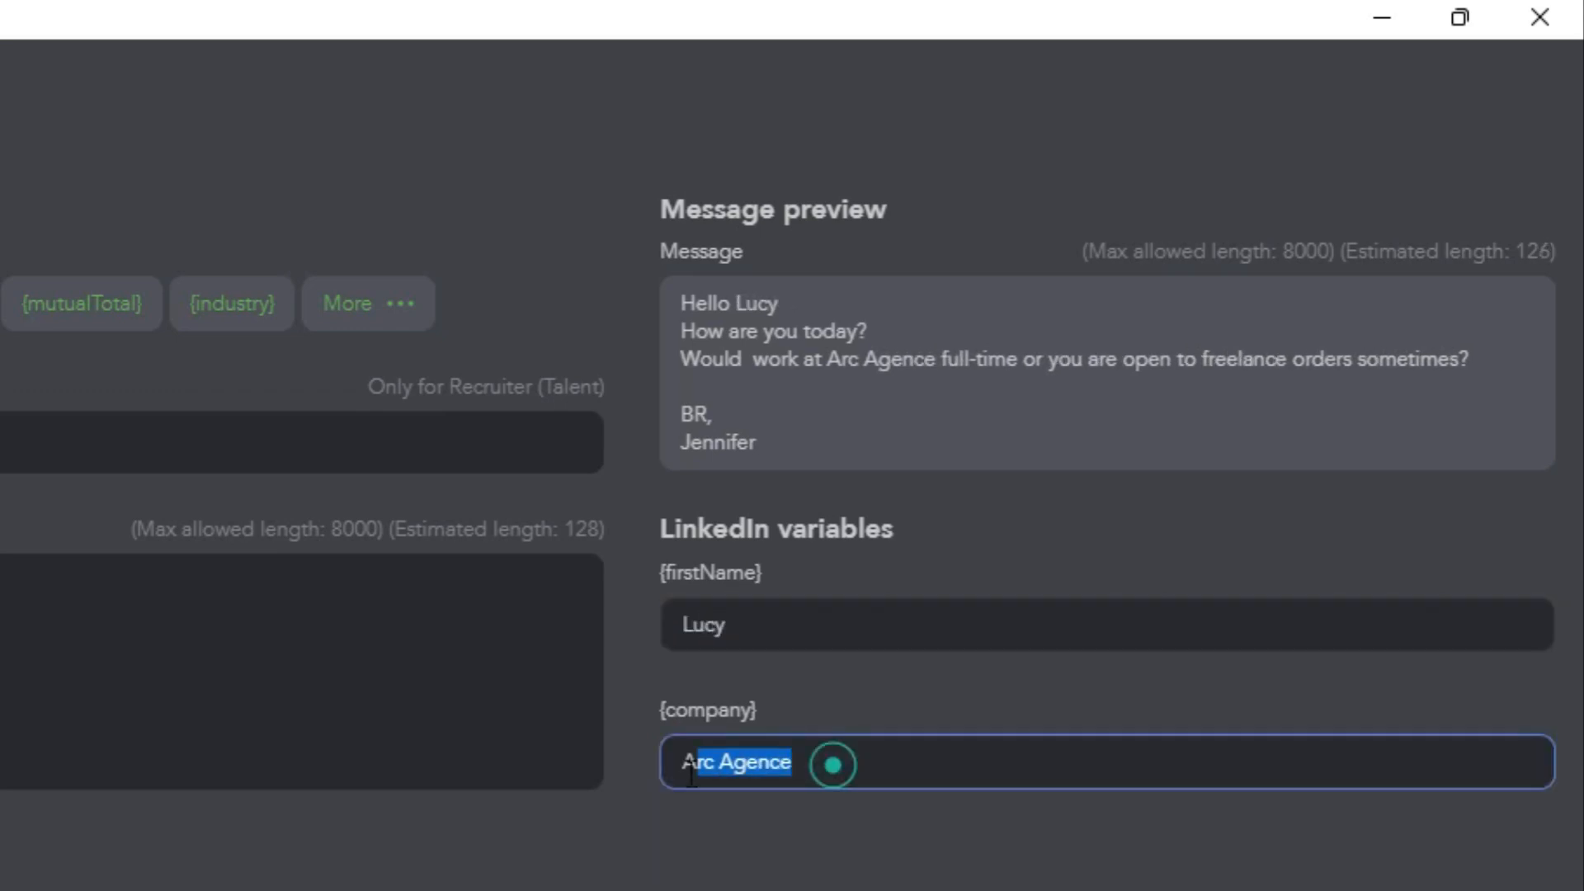
{"action": "type", "text": "Inotox Group"}
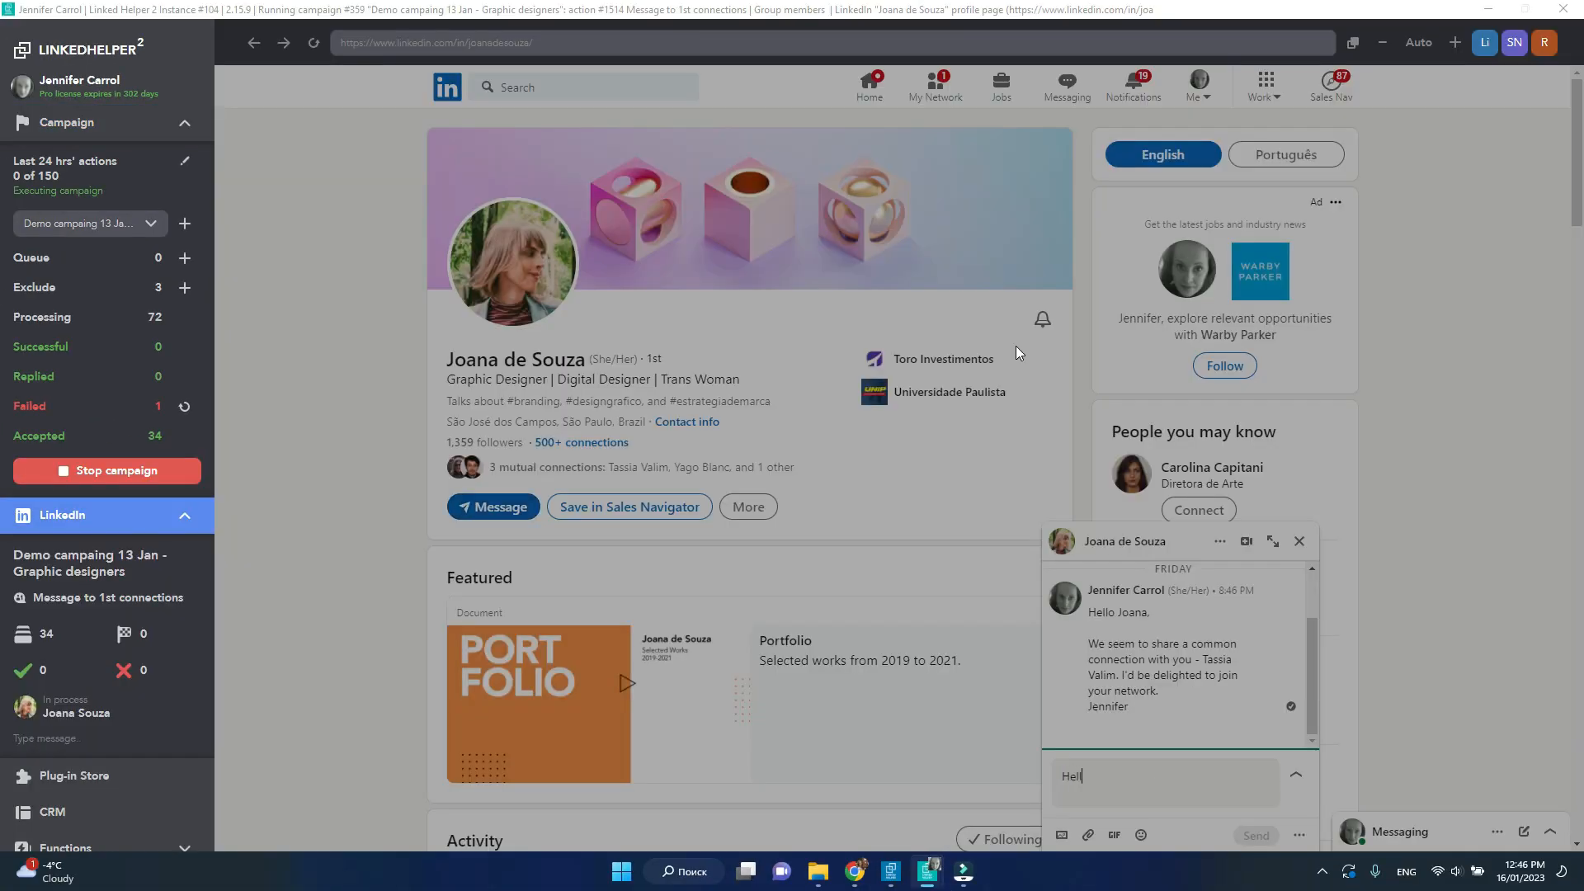
Type 'Hello Joana, would love to know if you... open to freelance' as the message
{"action": "type", "text": "Hello Joana"}
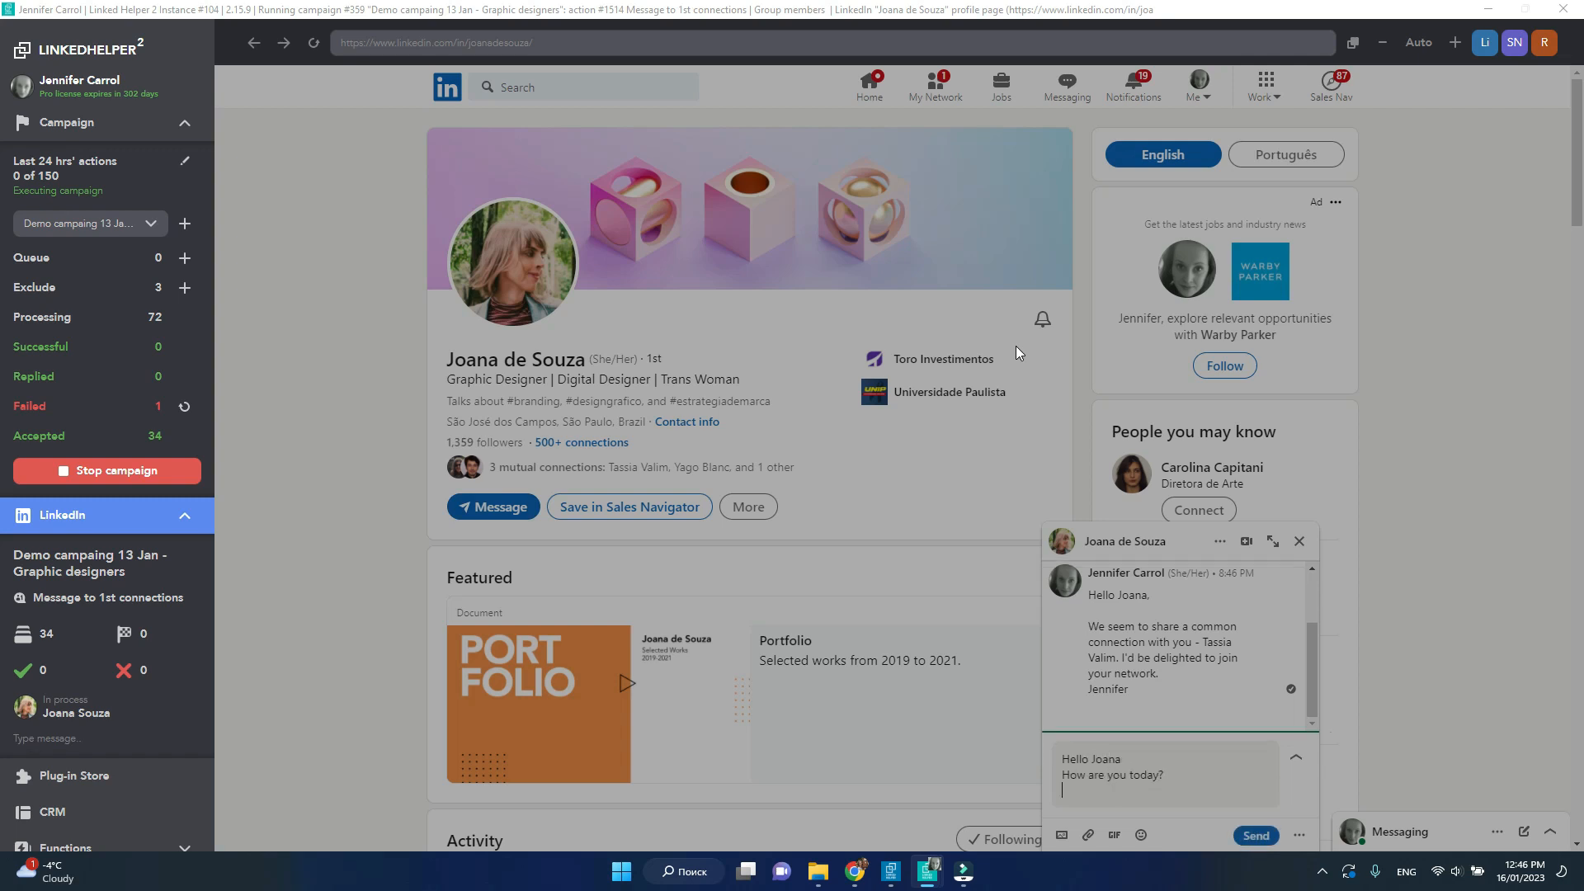
{"action": "type", "text": "Would  love to know if you  work at Toro Investimentos"}
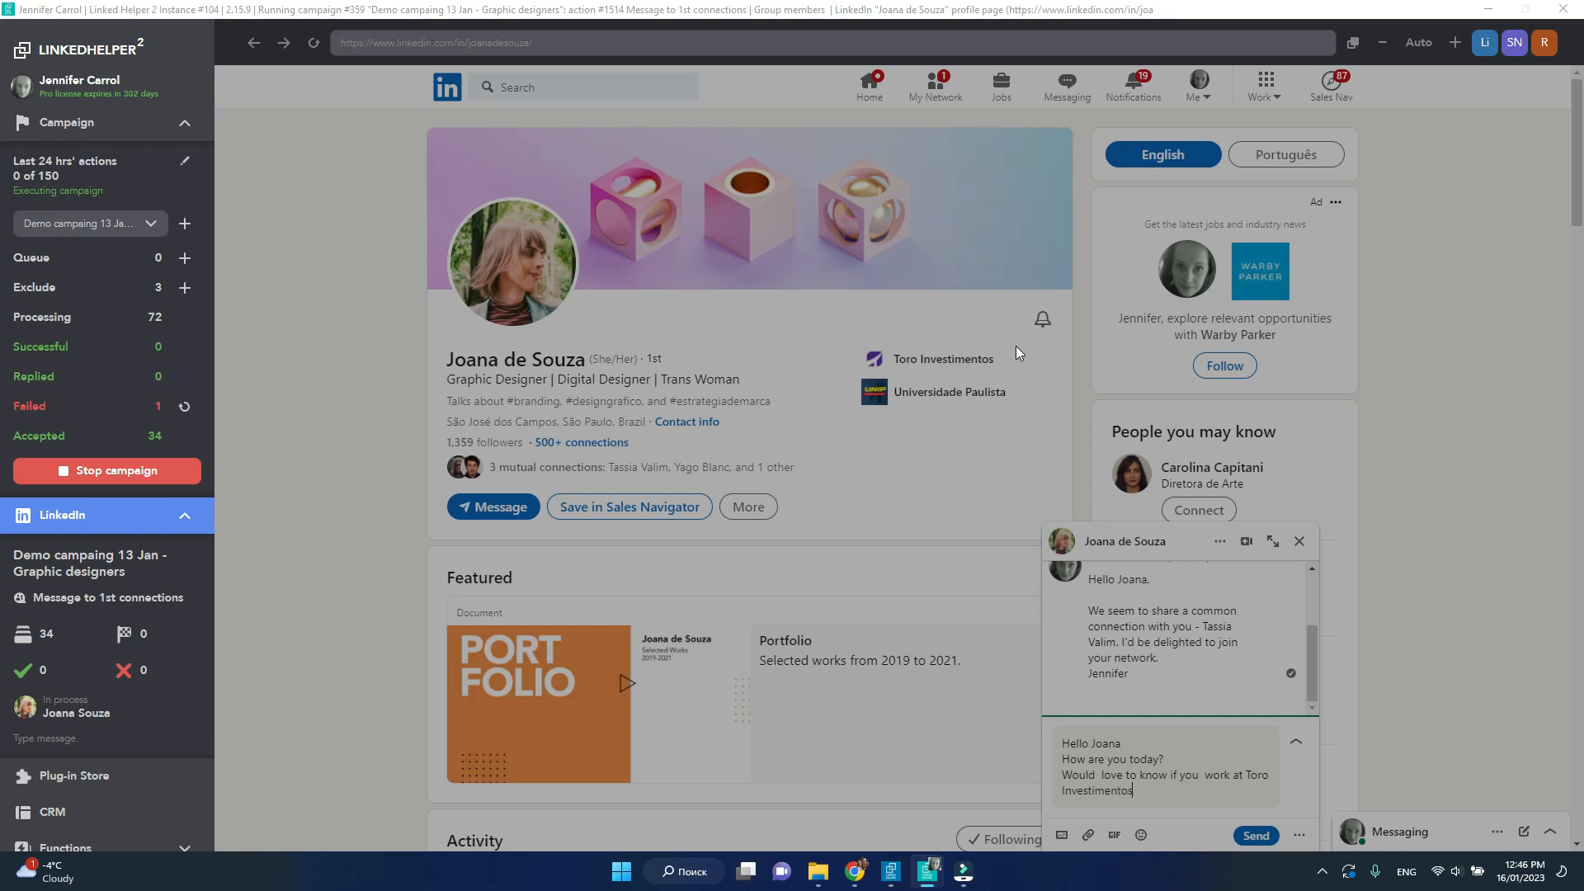
{"action": "type", "text": "full-time or you are open"}
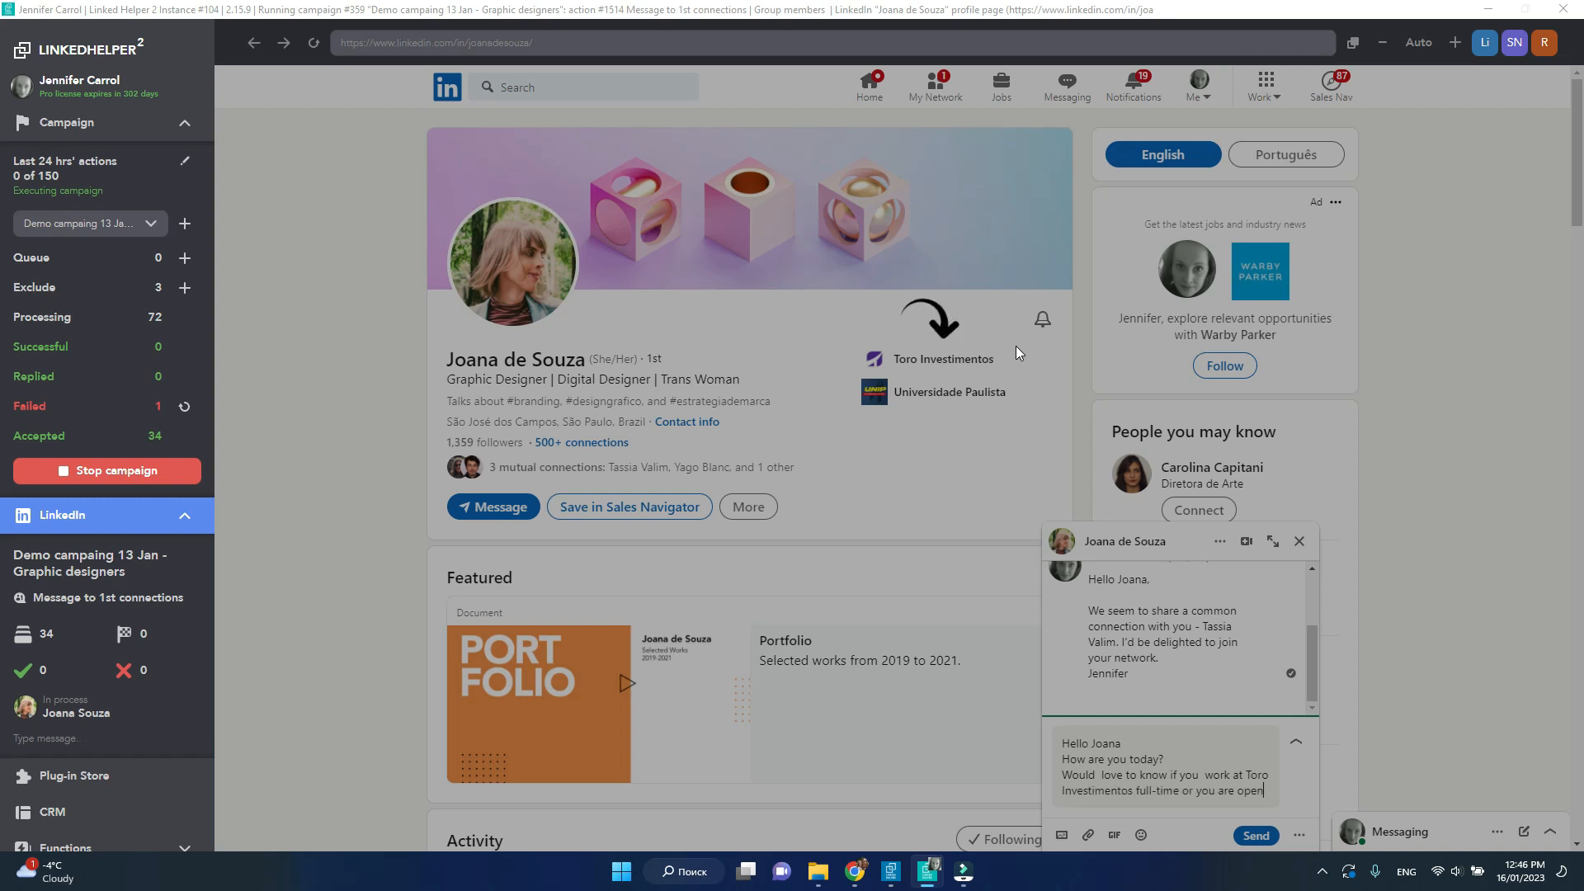
{"action": "type", "text": "to t"}
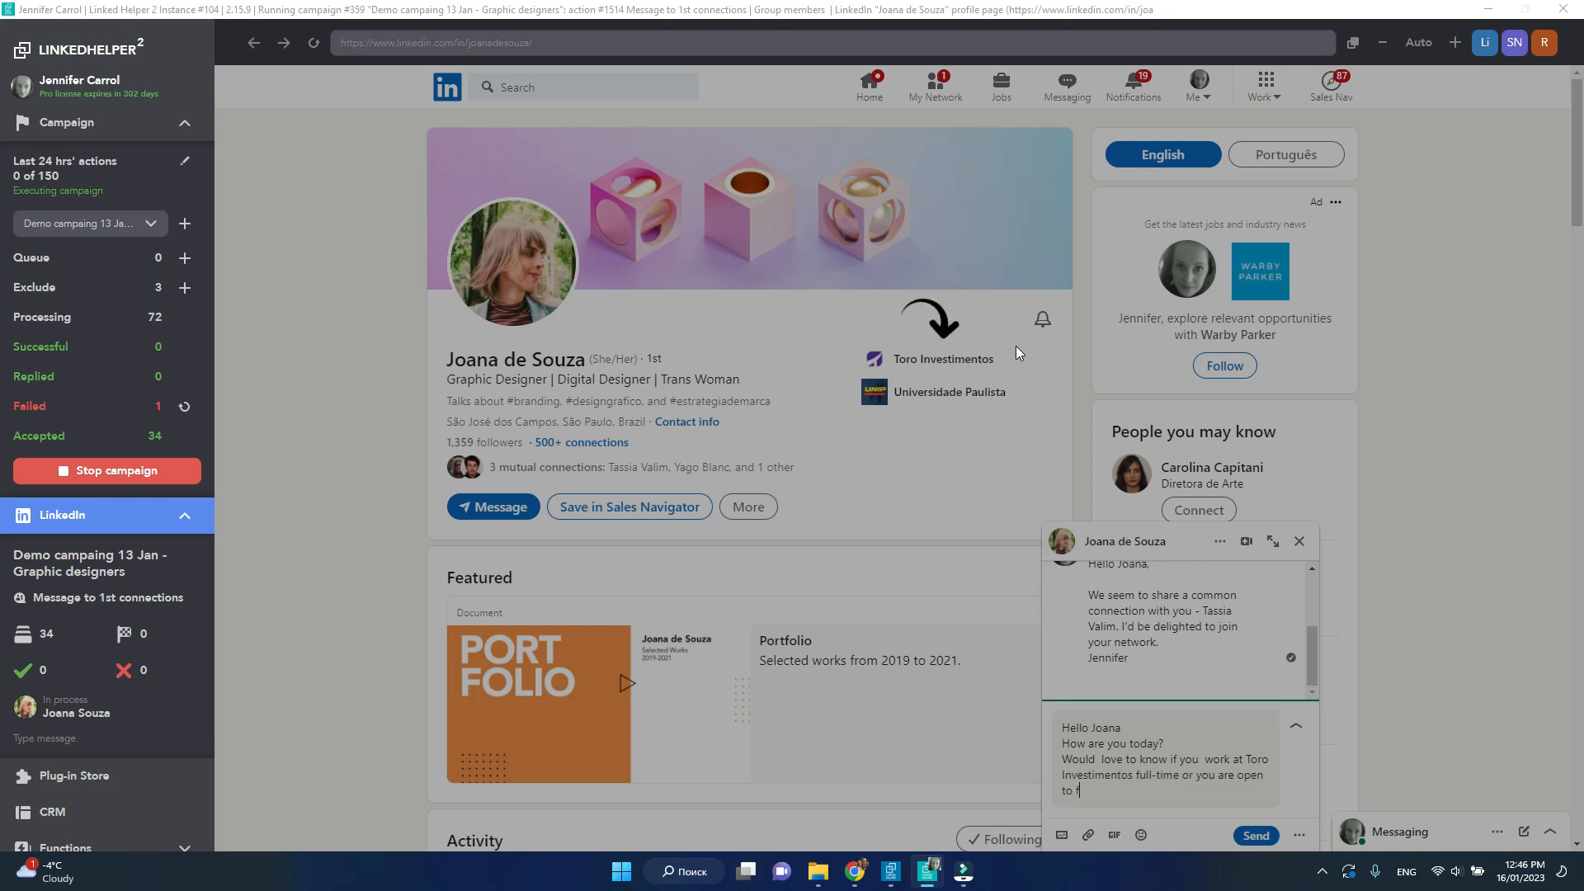
{"action": "type", "text": "freelance"}
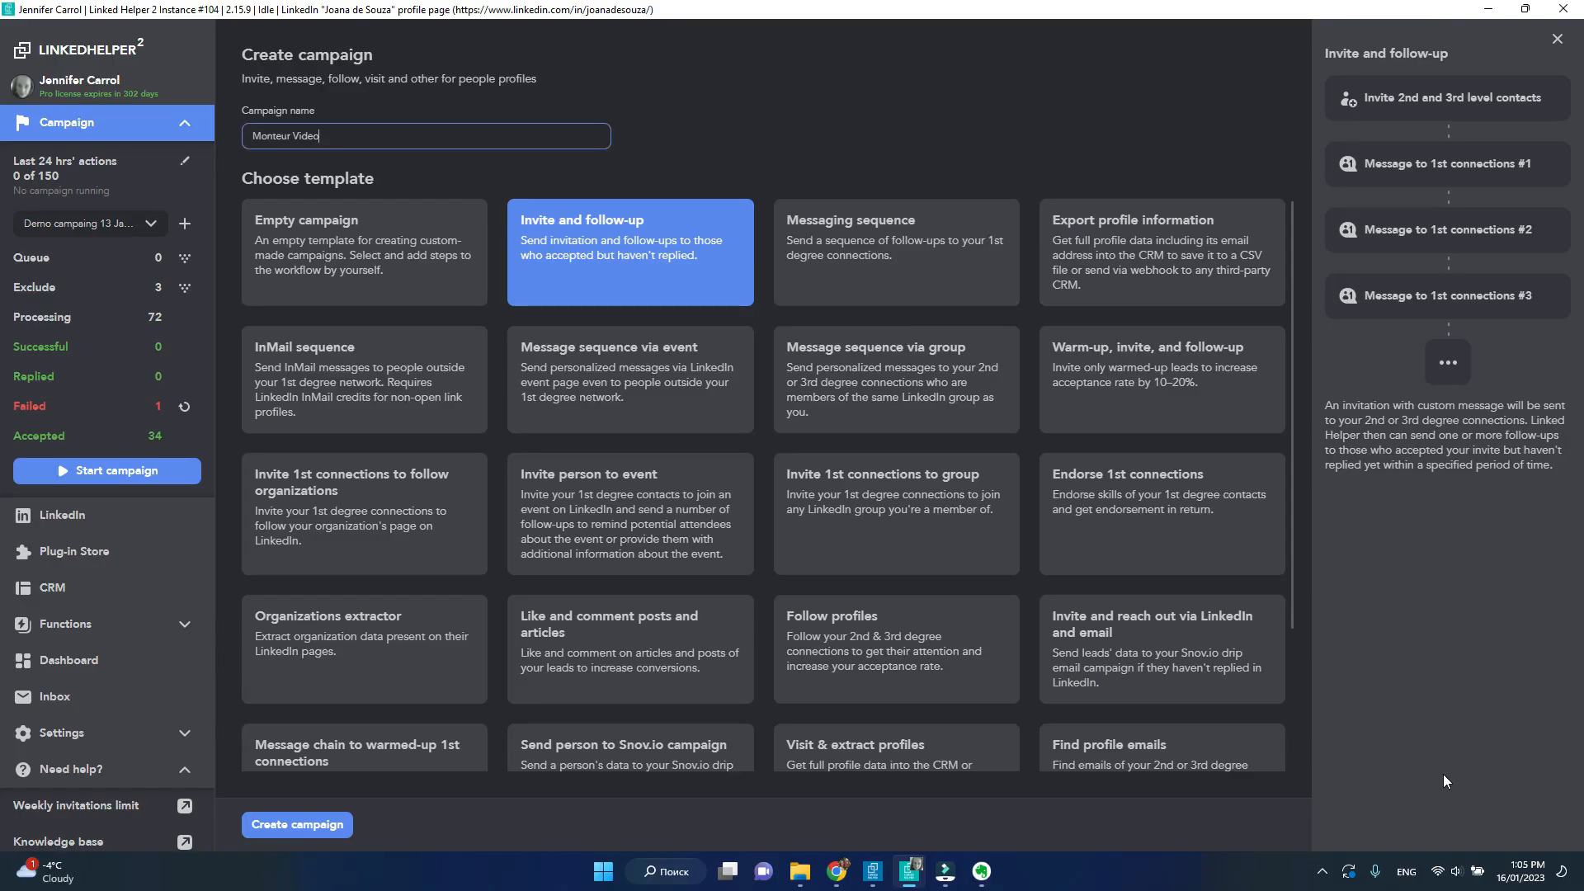
Create a Messaging sequence campaign and edit its empty initial message template
{"action": "left_click", "coordinate": [892, 253]}
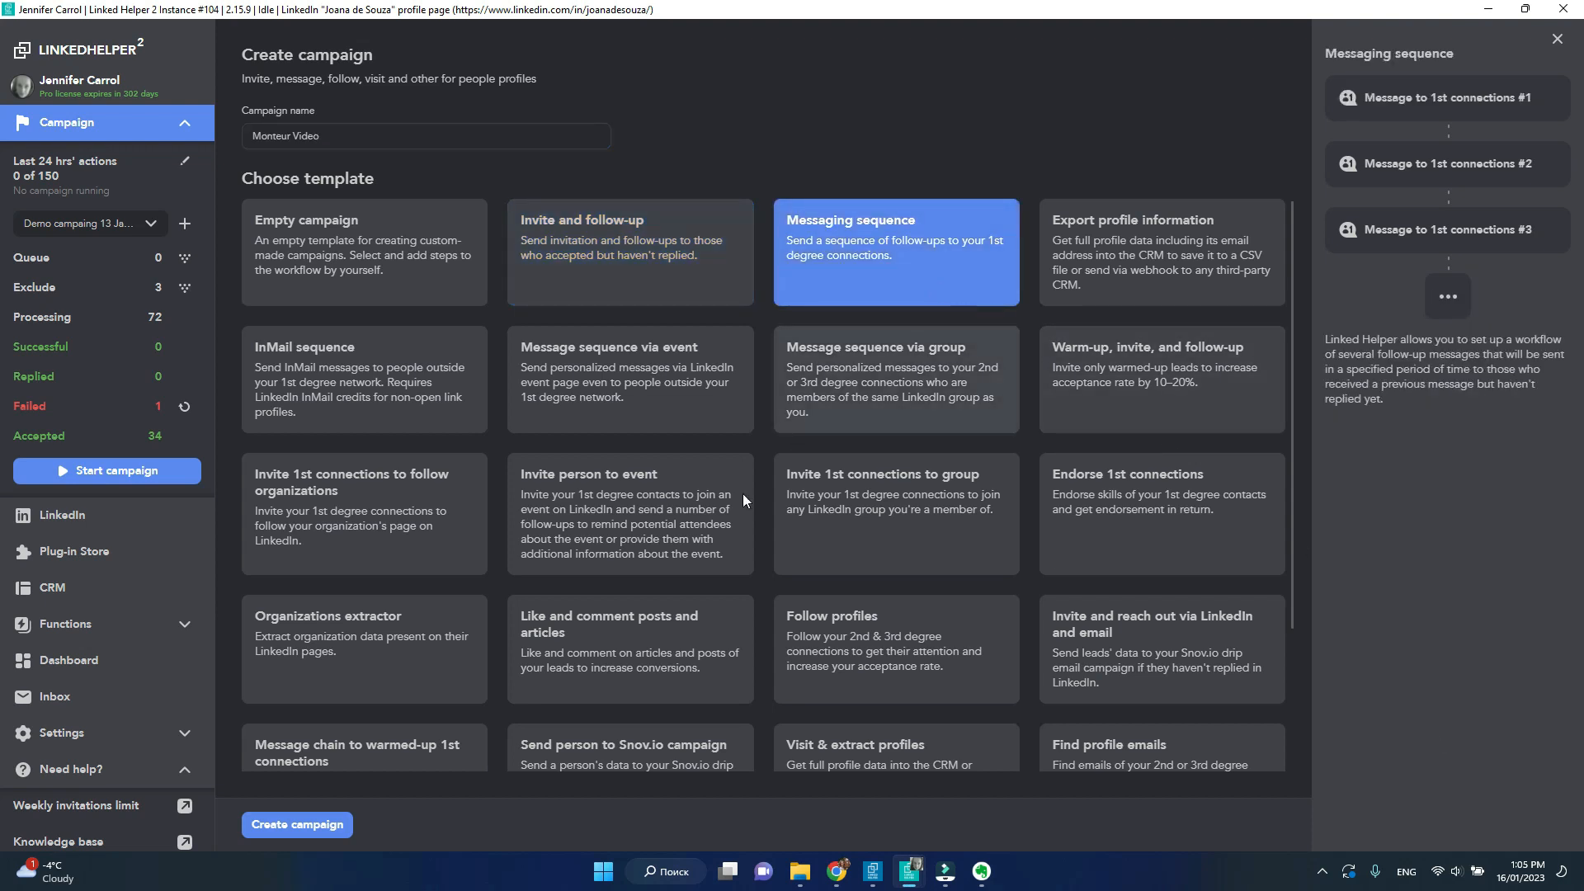
{"action": "left_click", "coordinate": [296, 824]}
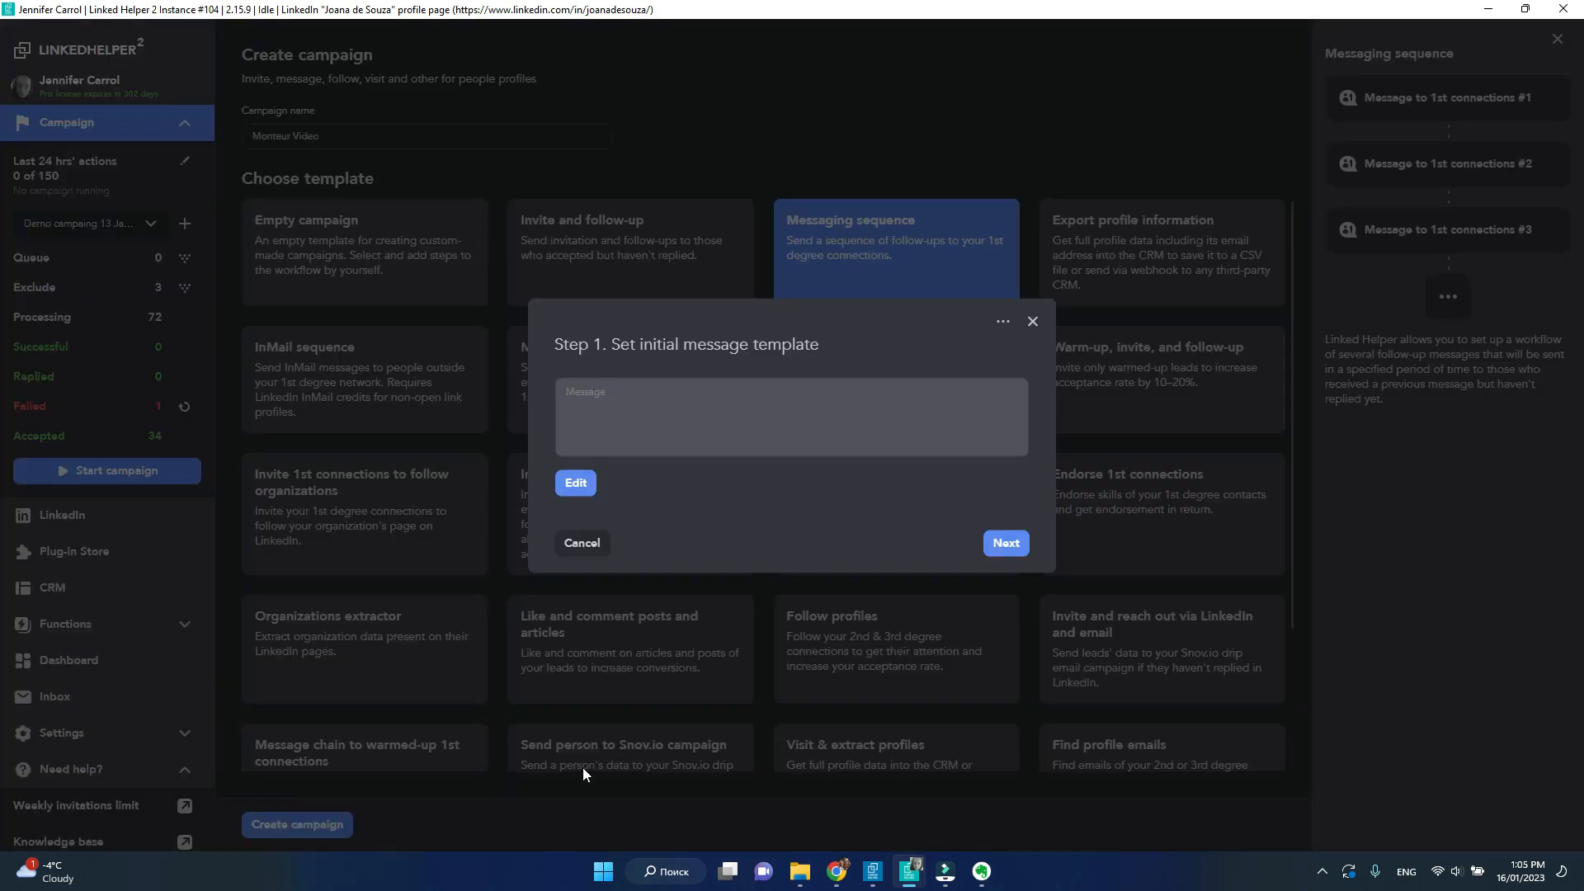
{"action": "left_click", "coordinate": [575, 482]}
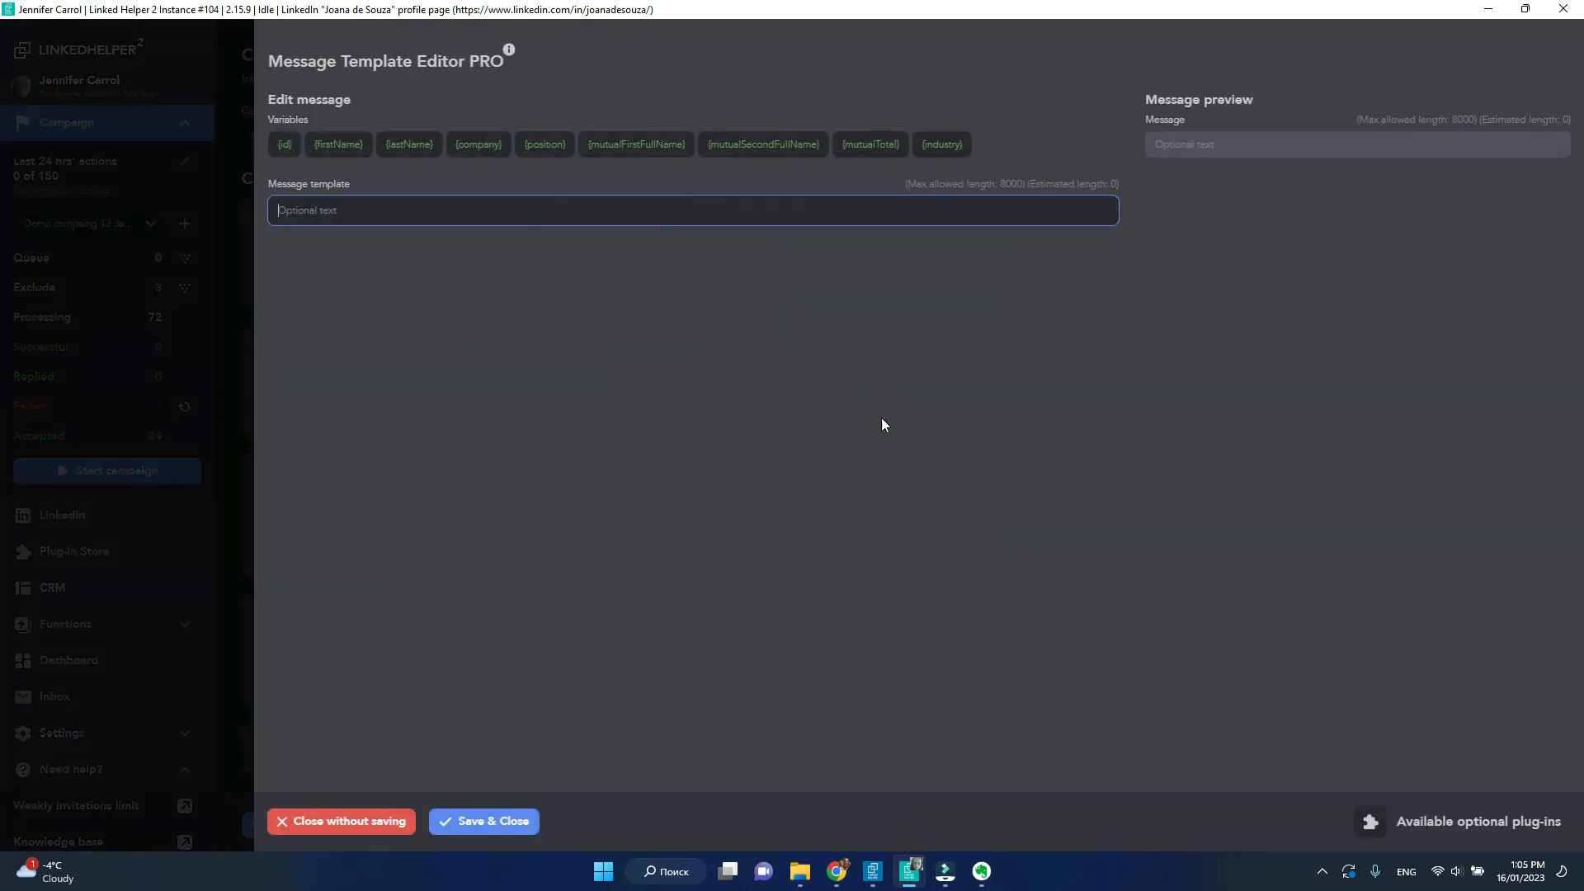
Write the greeting and freelance question, previewing with first name Jeremy and no company
{"action": "type", "text": "Hello"}
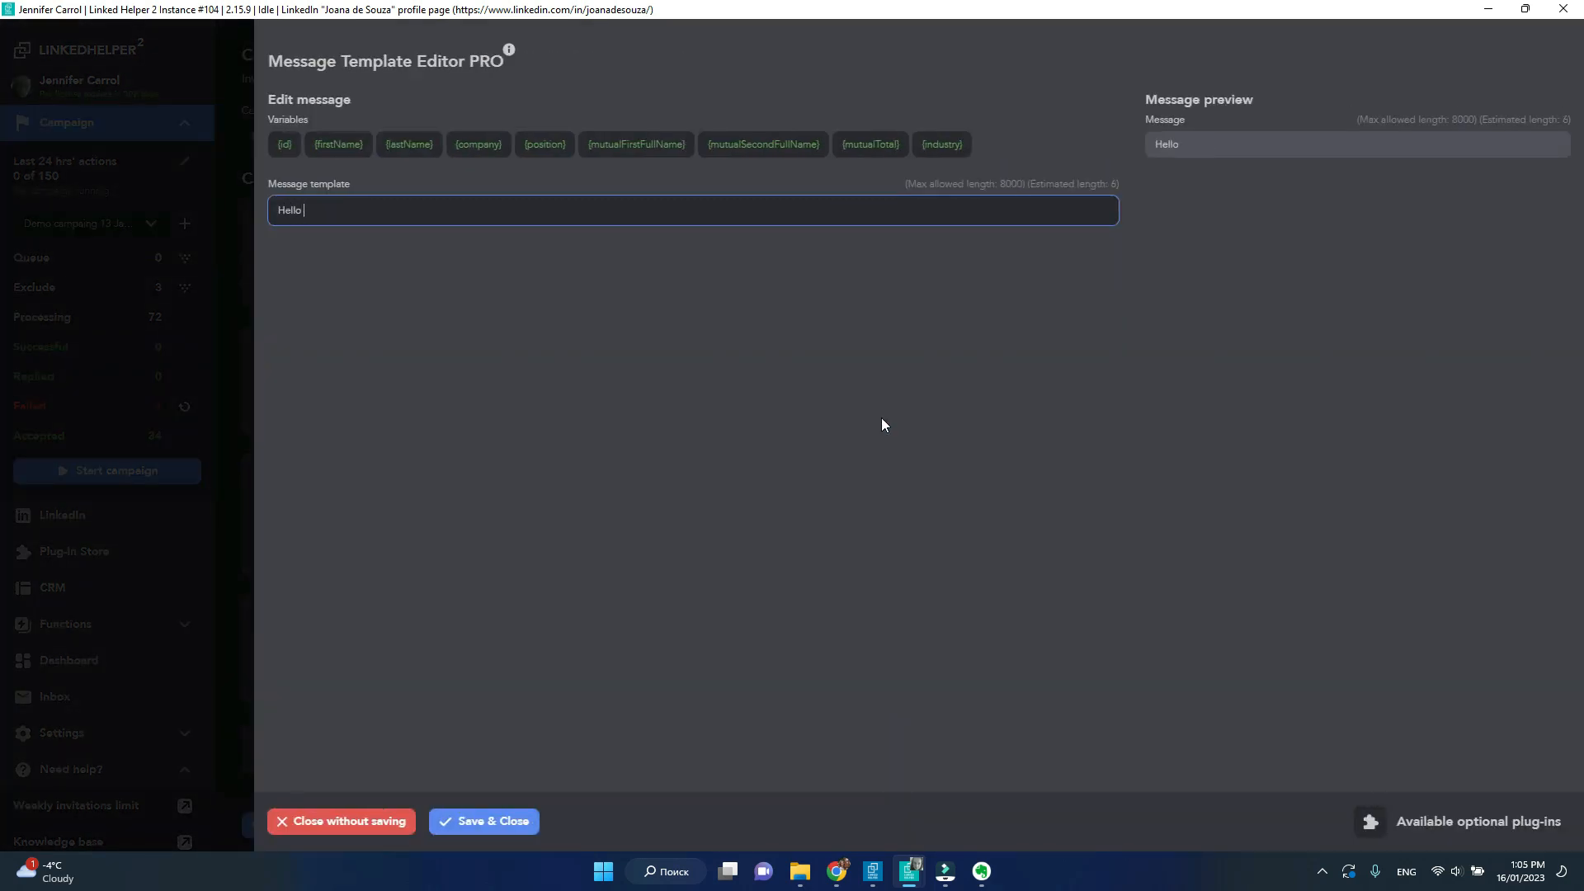
{"action": "left_click", "coordinate": [336, 144]}
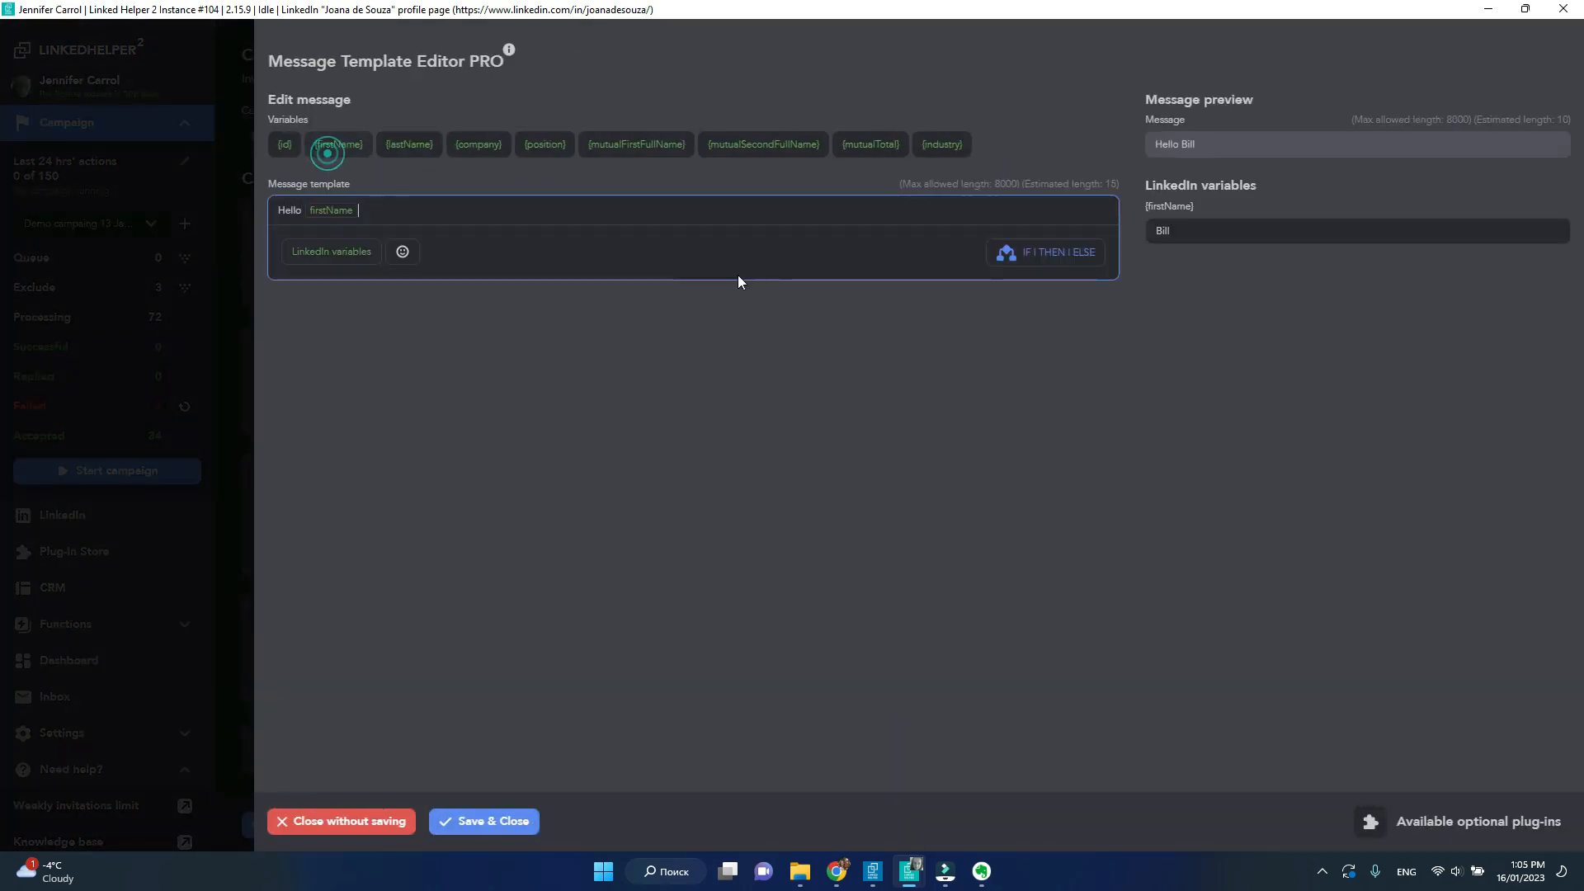
{"action": "left_click", "coordinate": [477, 143]}
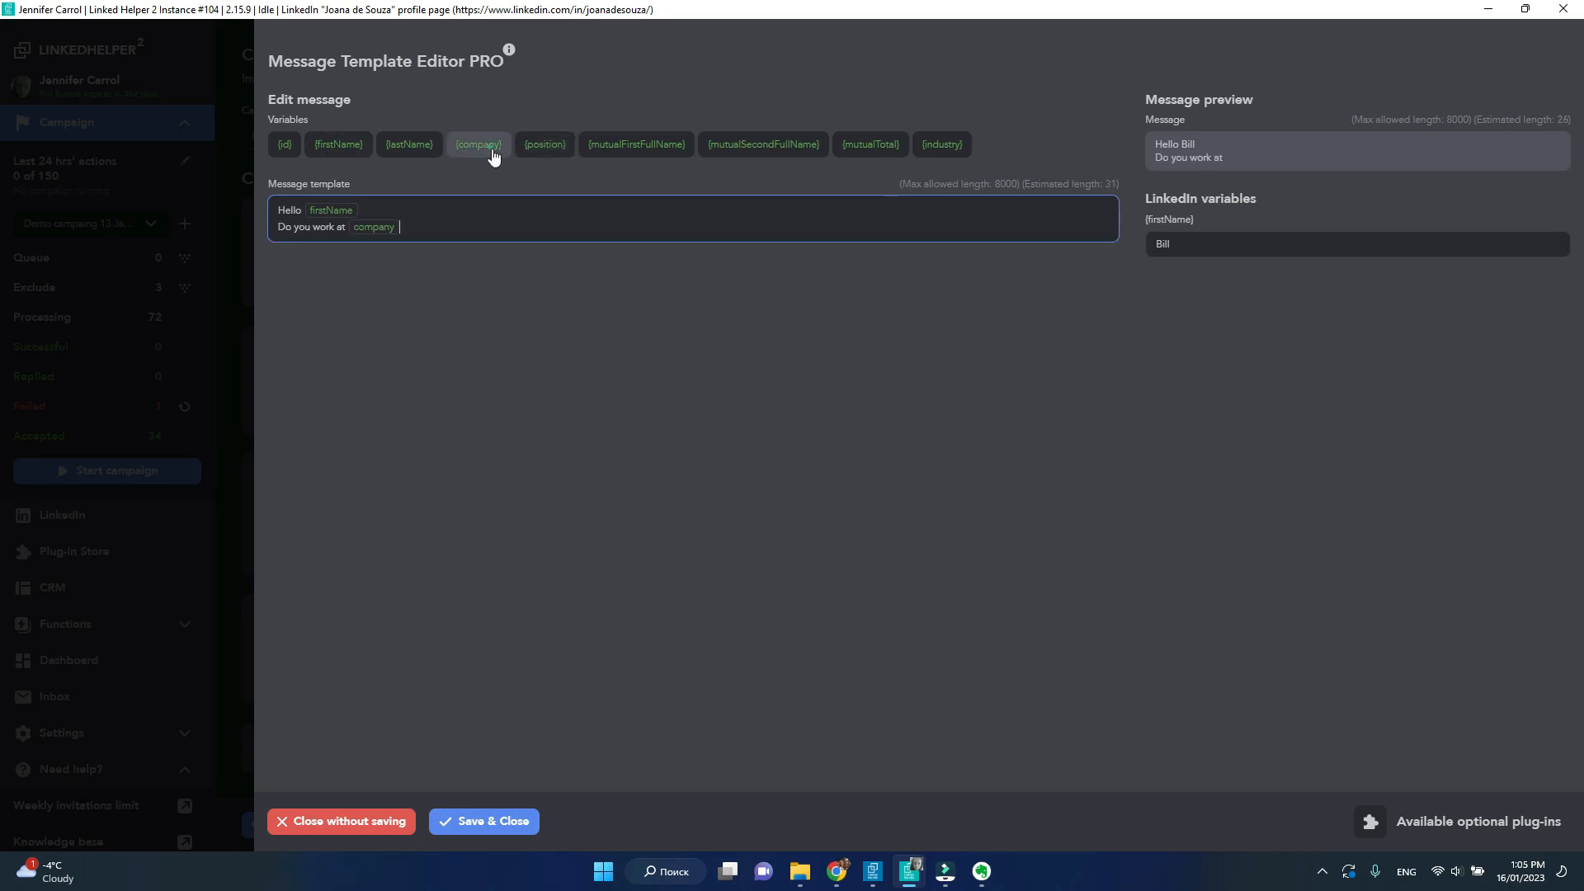
{"action": "type", "text": "full-time or you are open to taking freelance orders?"}
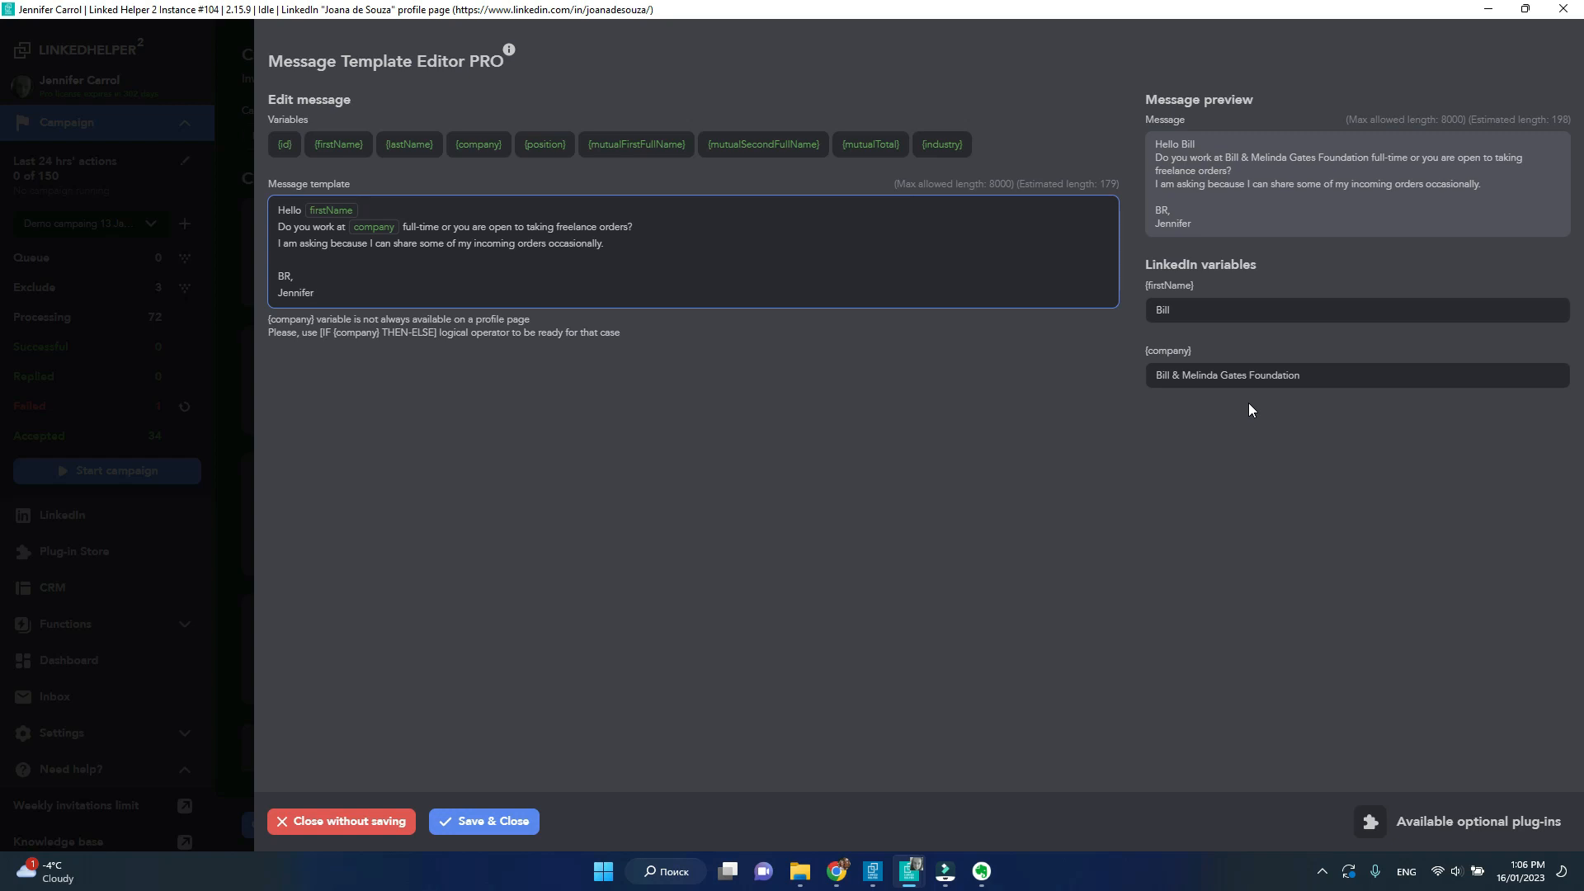
{"action": "type", "text": "Jeremy"}
{"action": "left_click", "coordinate": [1358, 376]}
{"action": "type", "text": "Inotox Gro"}
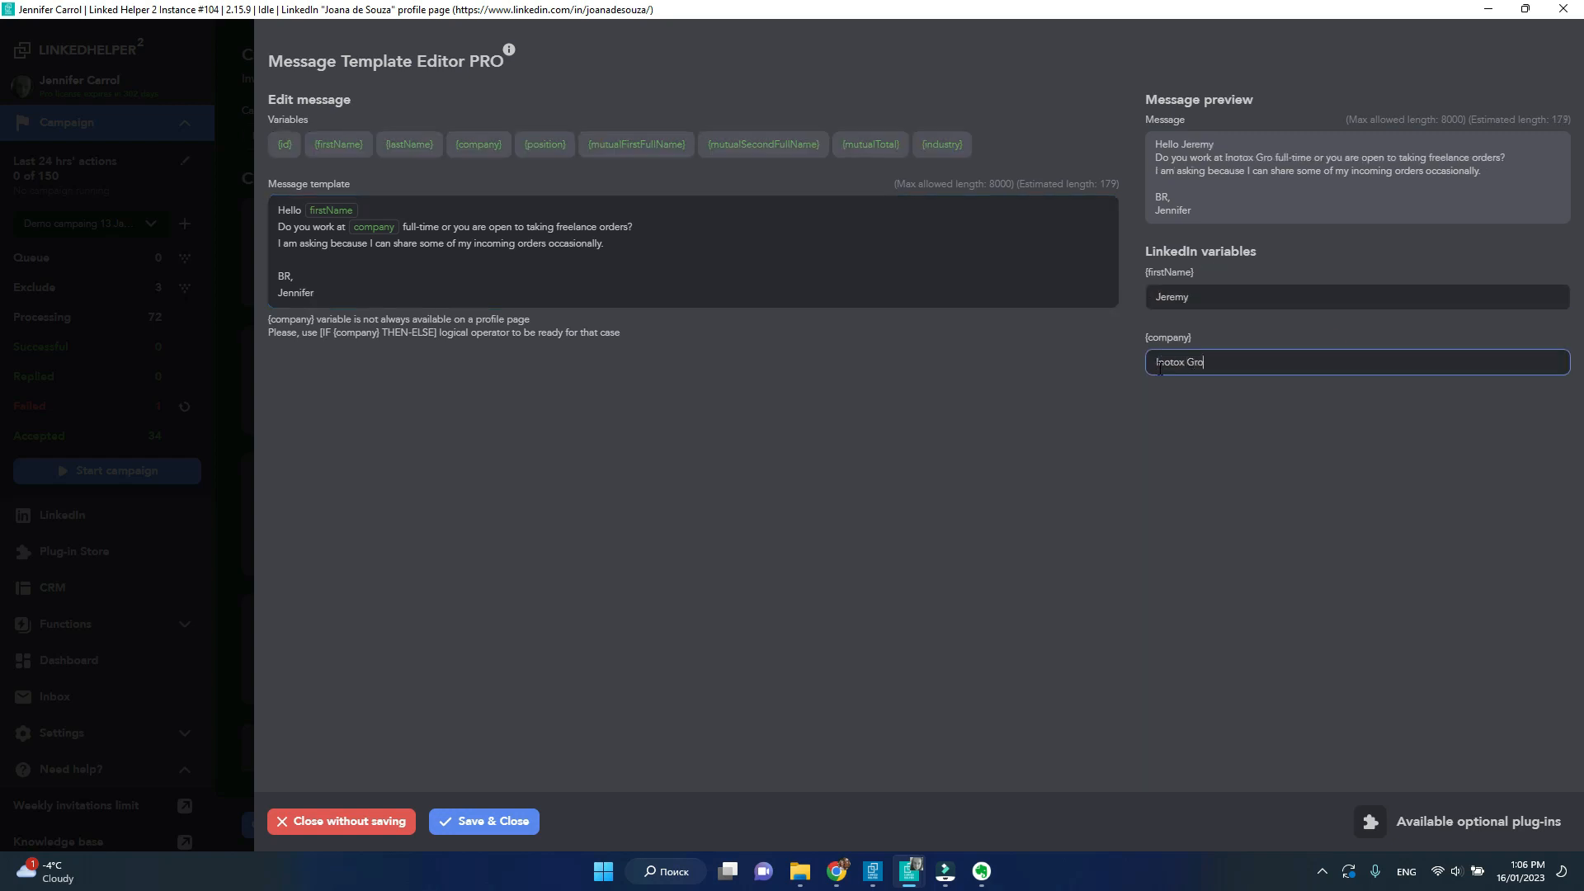
{"action": "type", "text": "up"}
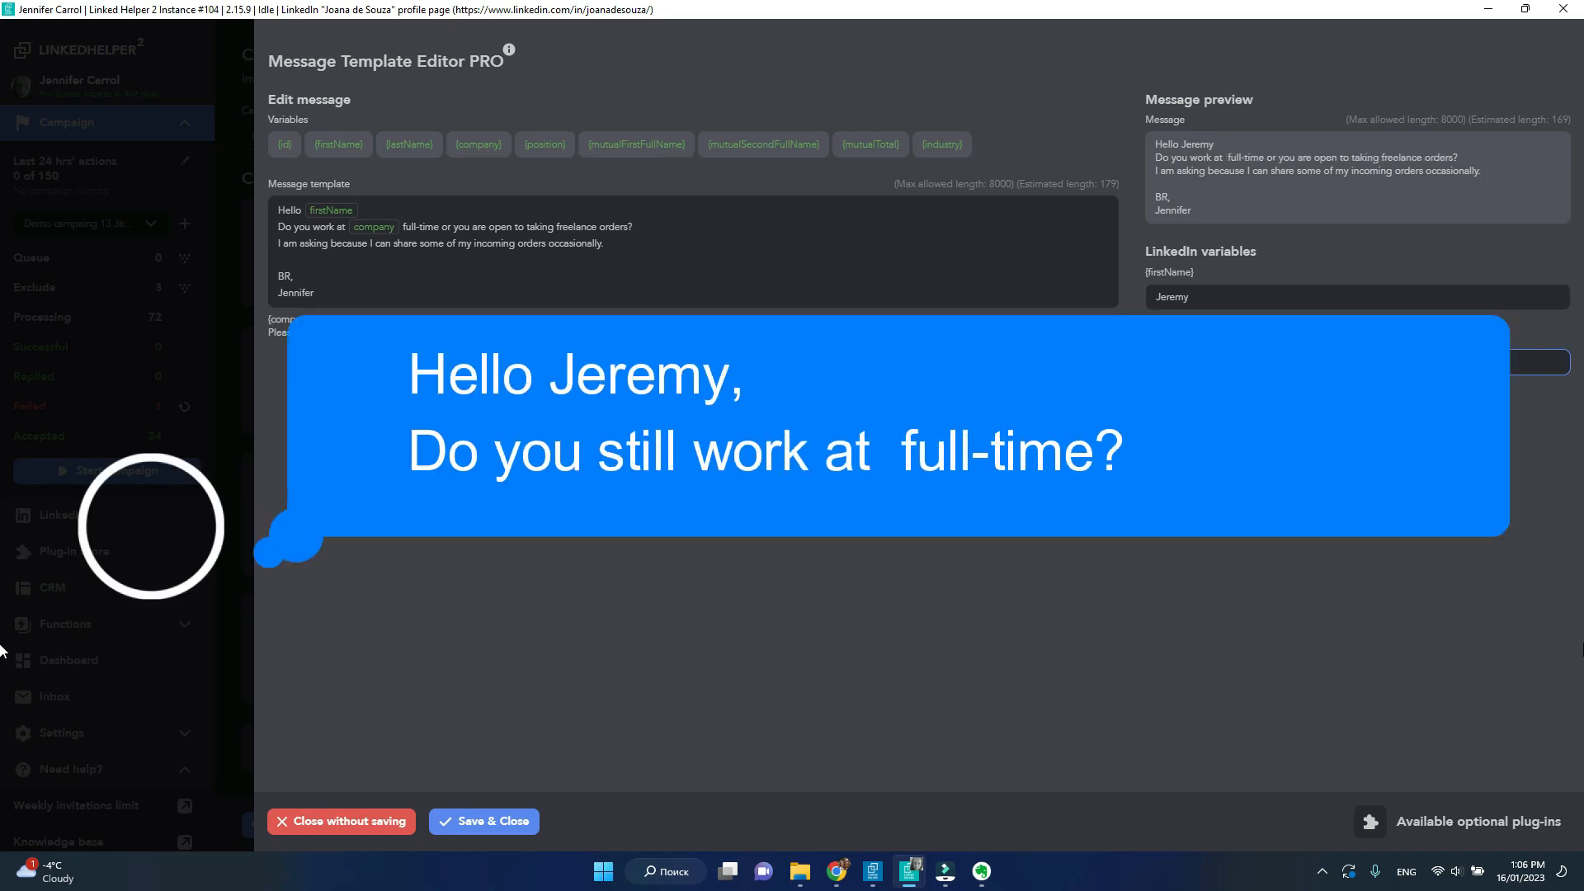
{"action": "mouse_move", "coordinate": [864, 397]}
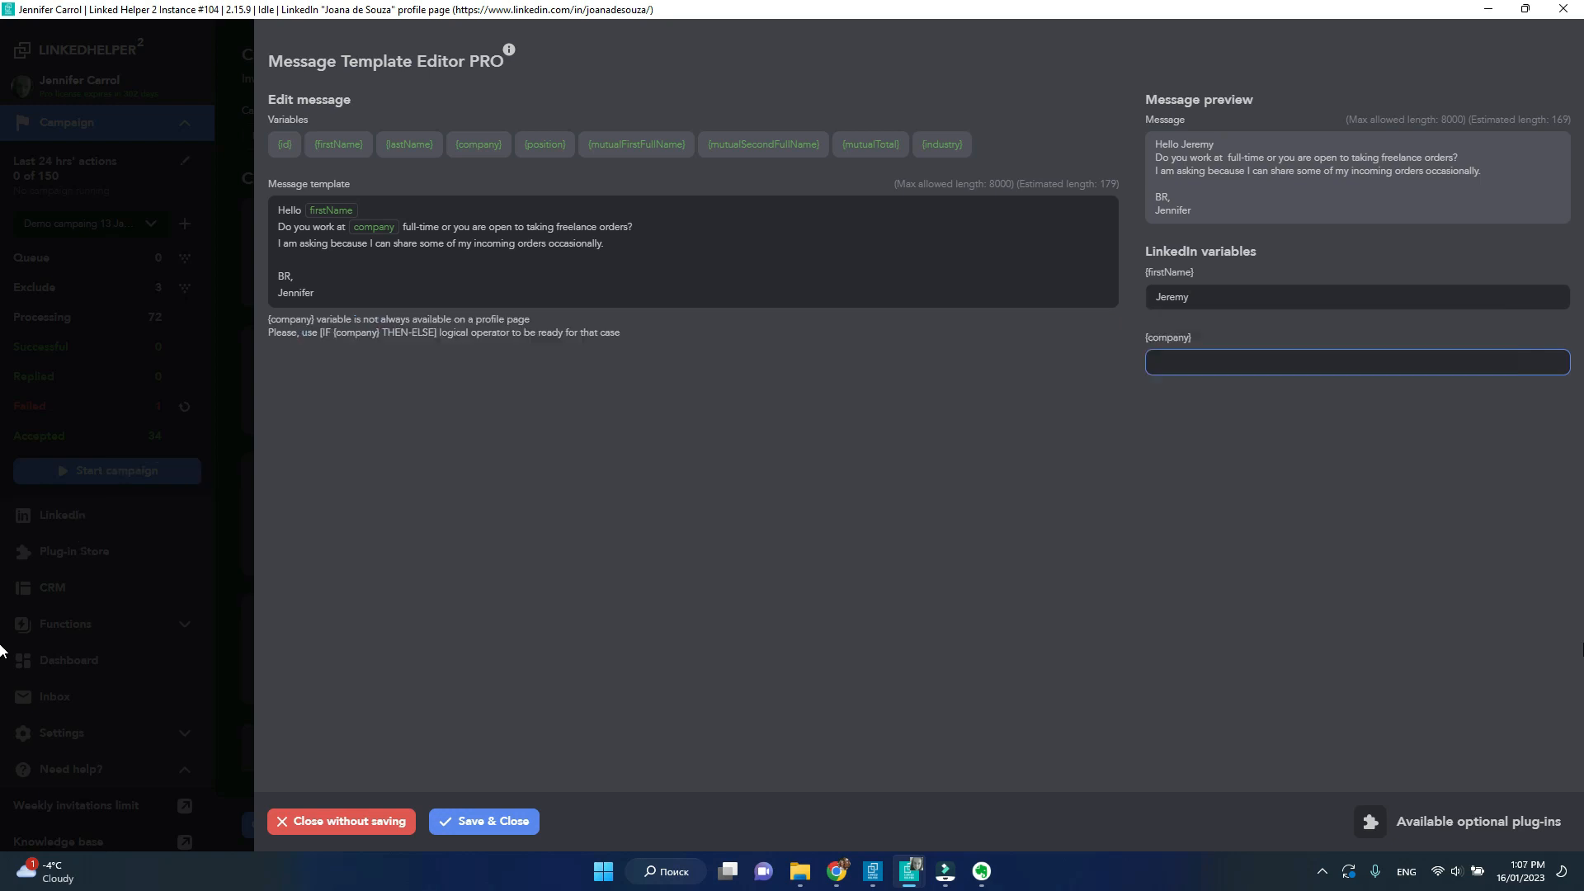
Scroll through the Plug-in Store down to its Action extensions
{"action": "left_click", "coordinate": [802, 227]}
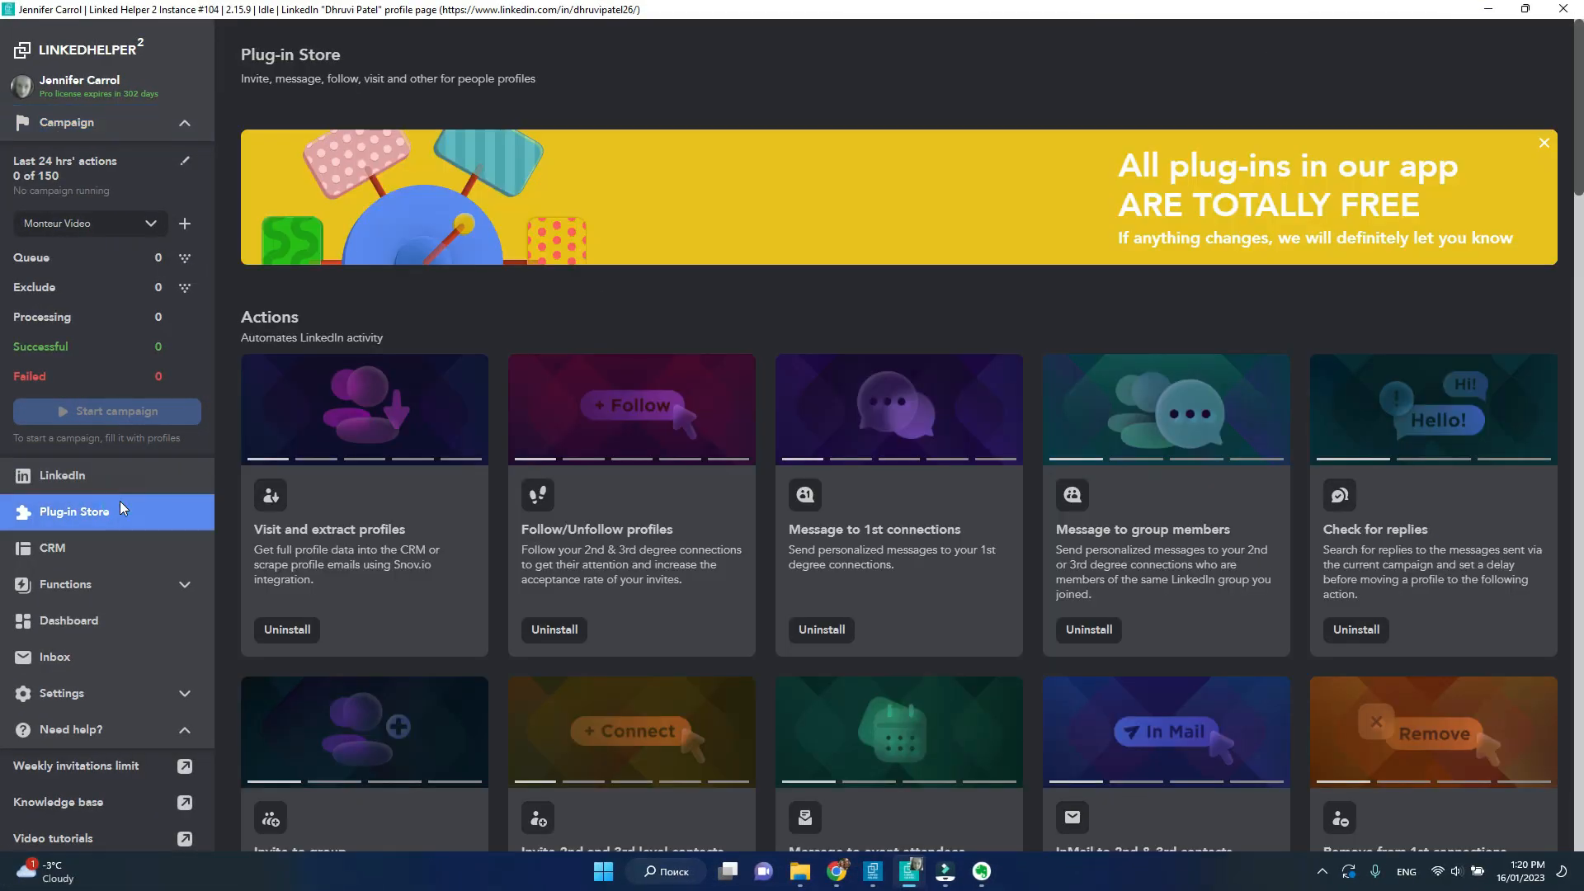
{"action": "scroll", "scroll_direction": "down", "scroll_amount": 3}
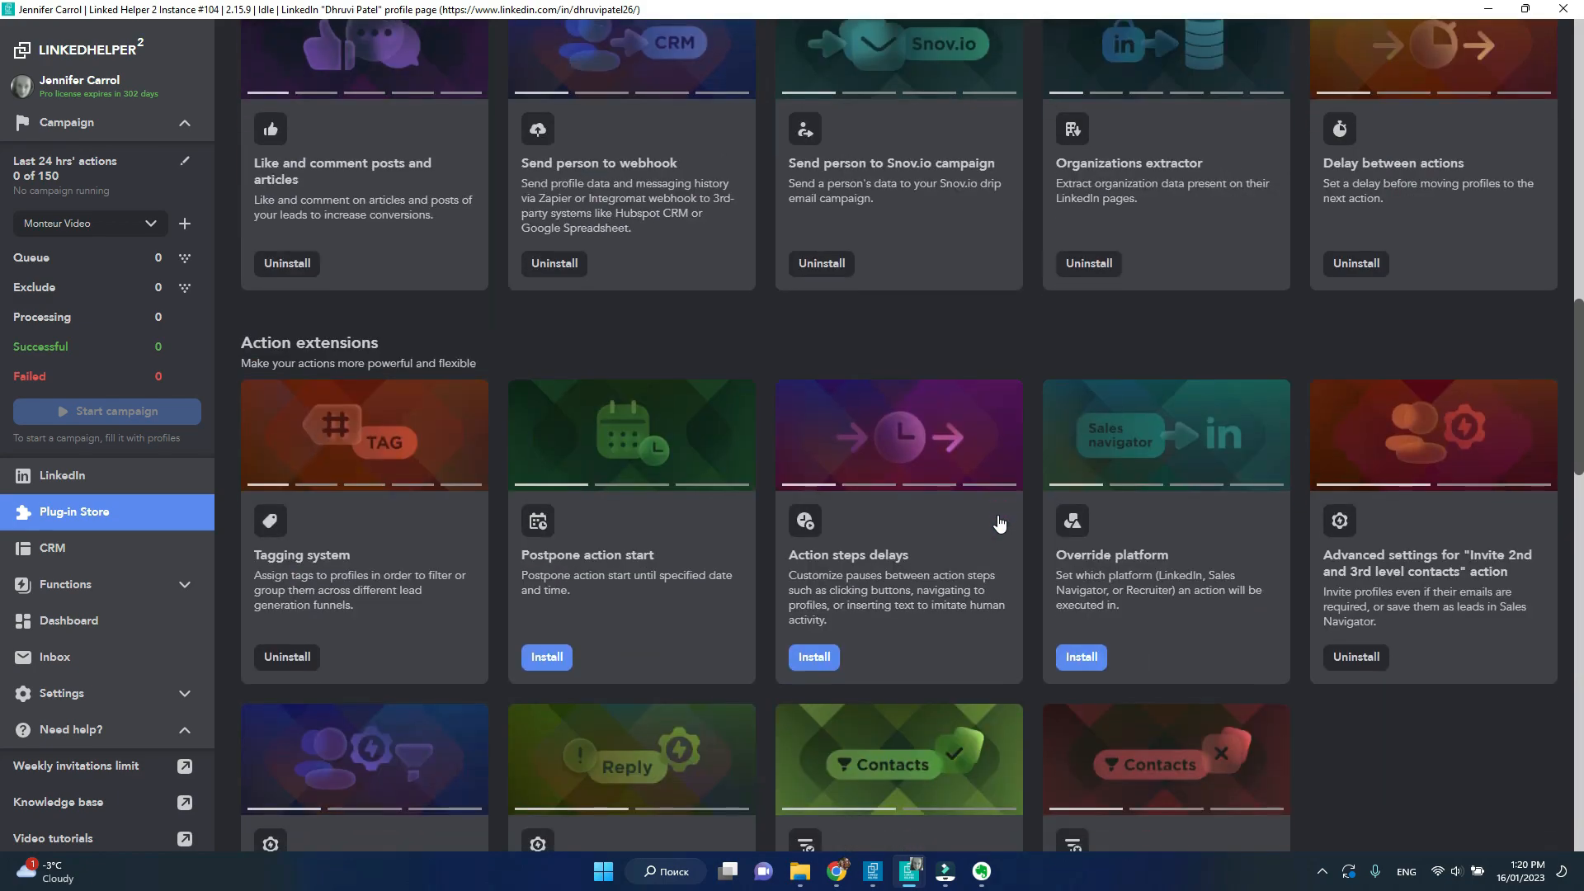
{"action": "scroll", "scroll_direction": "down", "scroll_amount": 3}
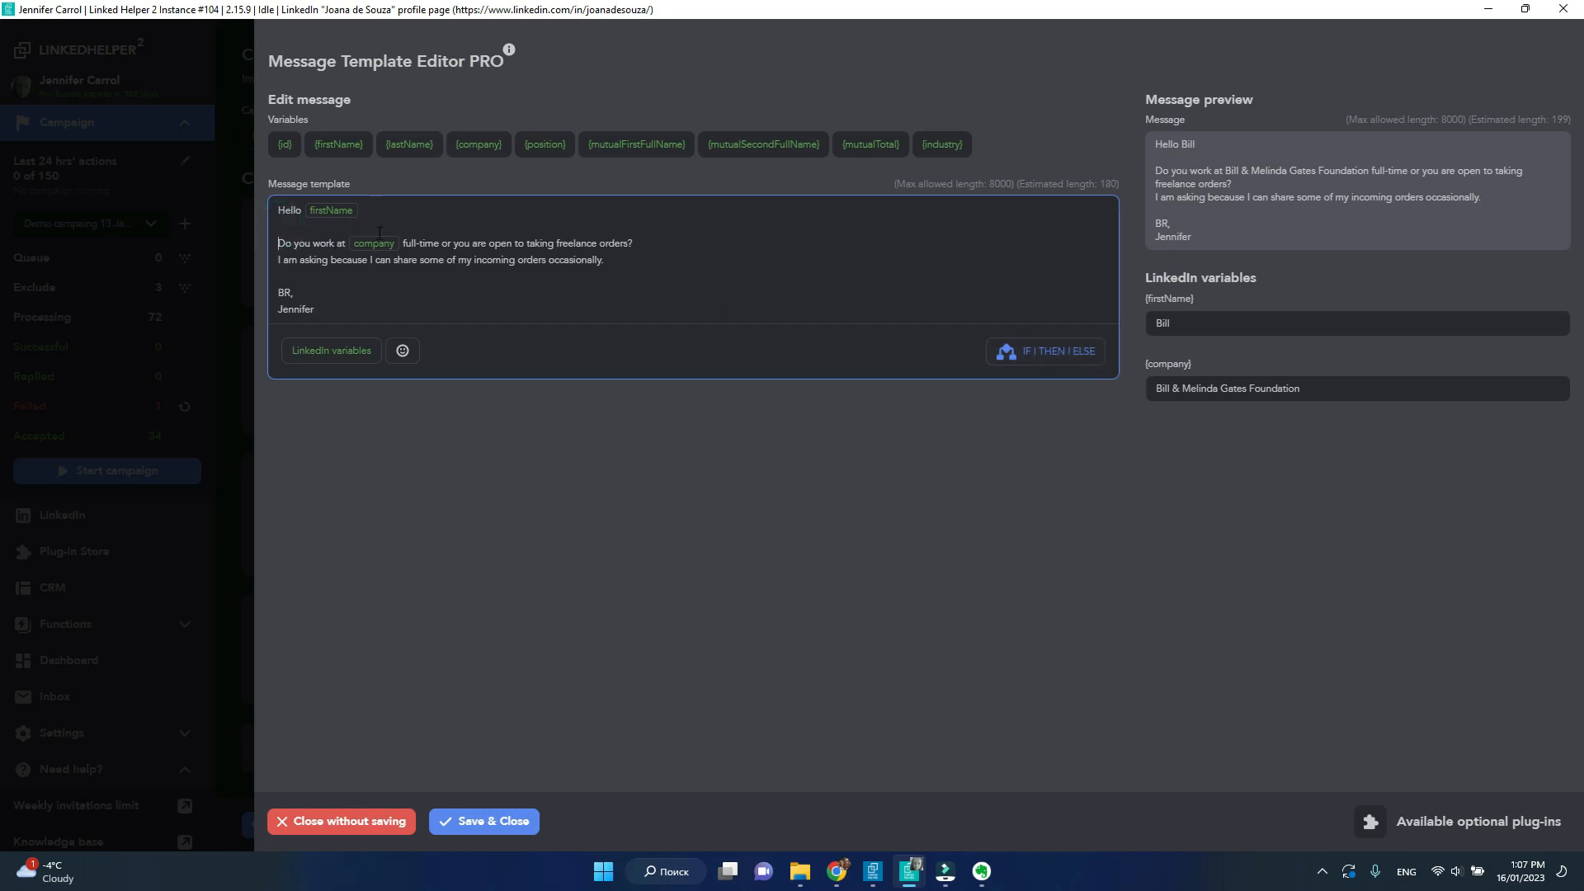
{"action": "mouse_move", "coordinate": [1066, 324]}
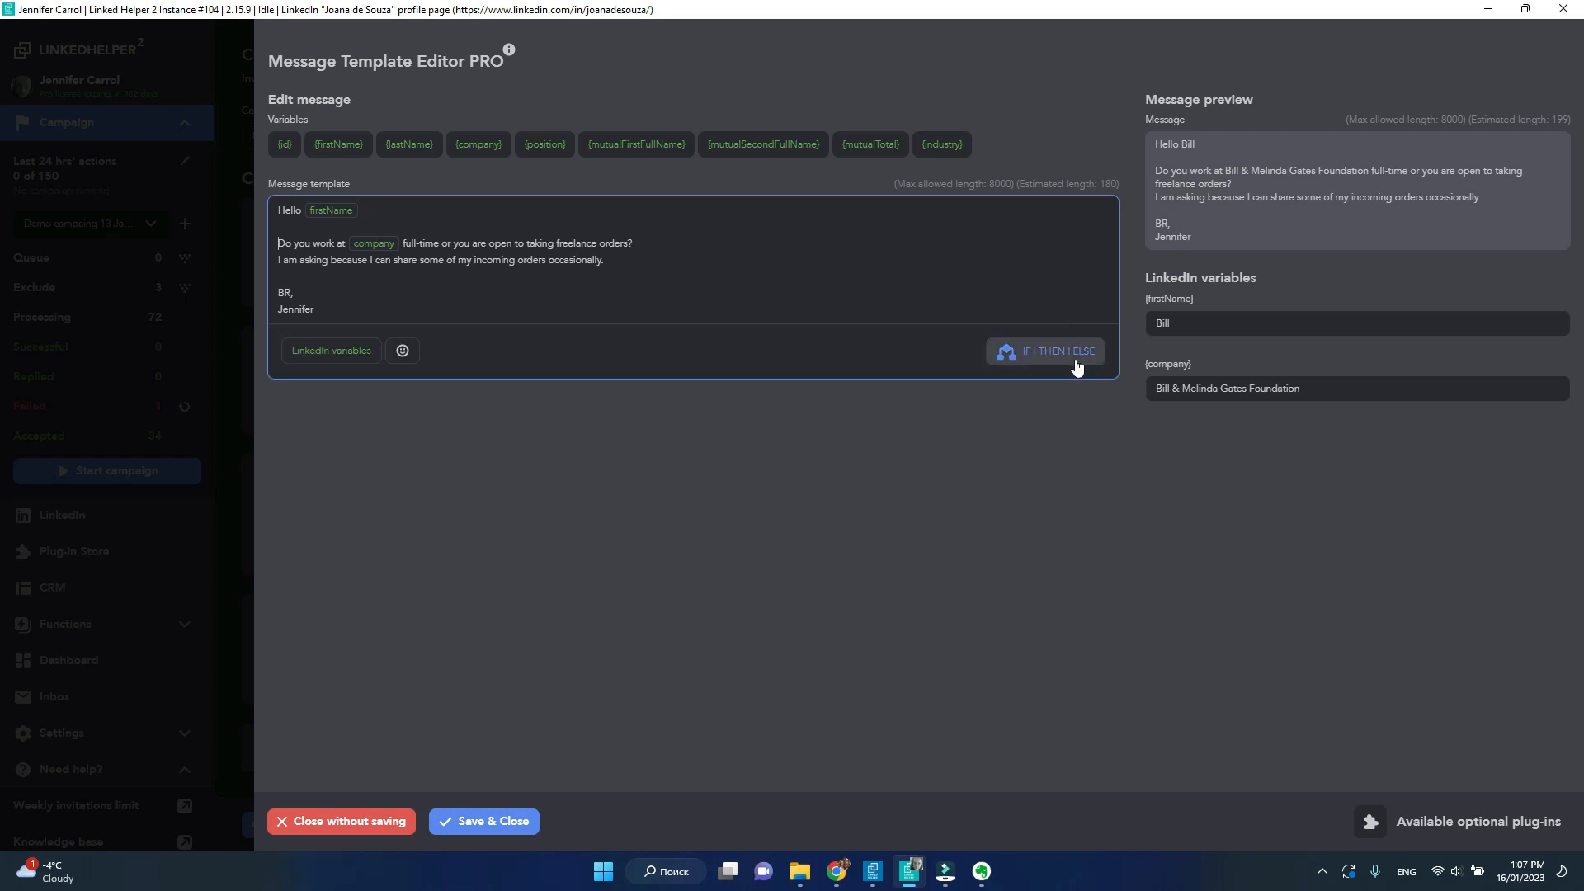
Turn the selected 'Do you work at company' lines into an IF | THEN | ELSE block
{"action": "left_click", "coordinate": [1047, 350]}
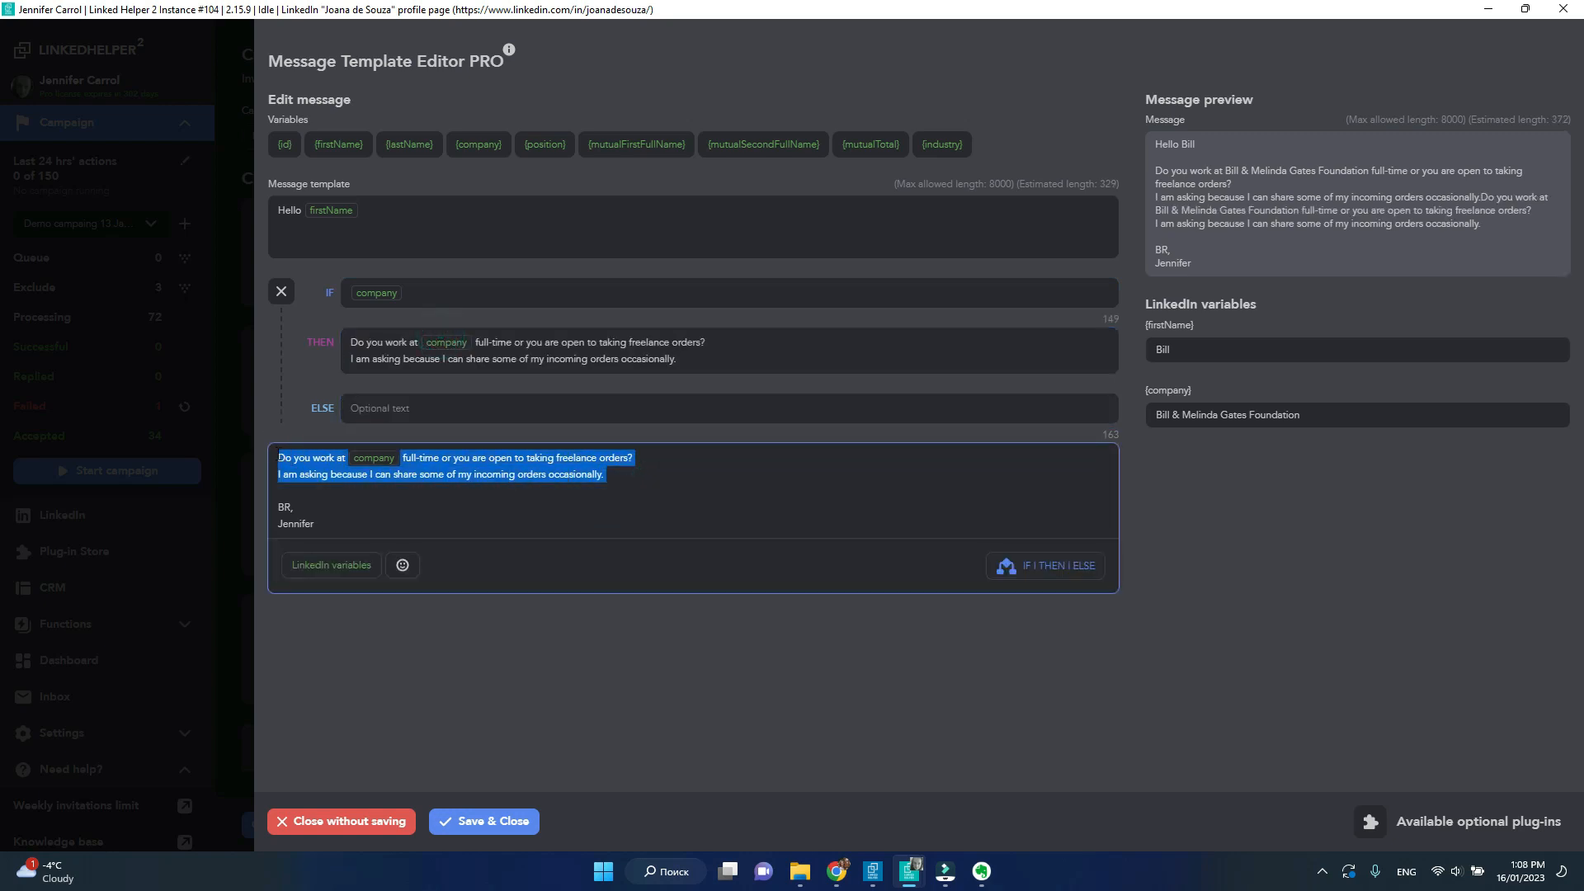
Delete the duplicate question and write the ELSE fallback about freelance video-editing orders
{"action": "key", "text": "Delete"}
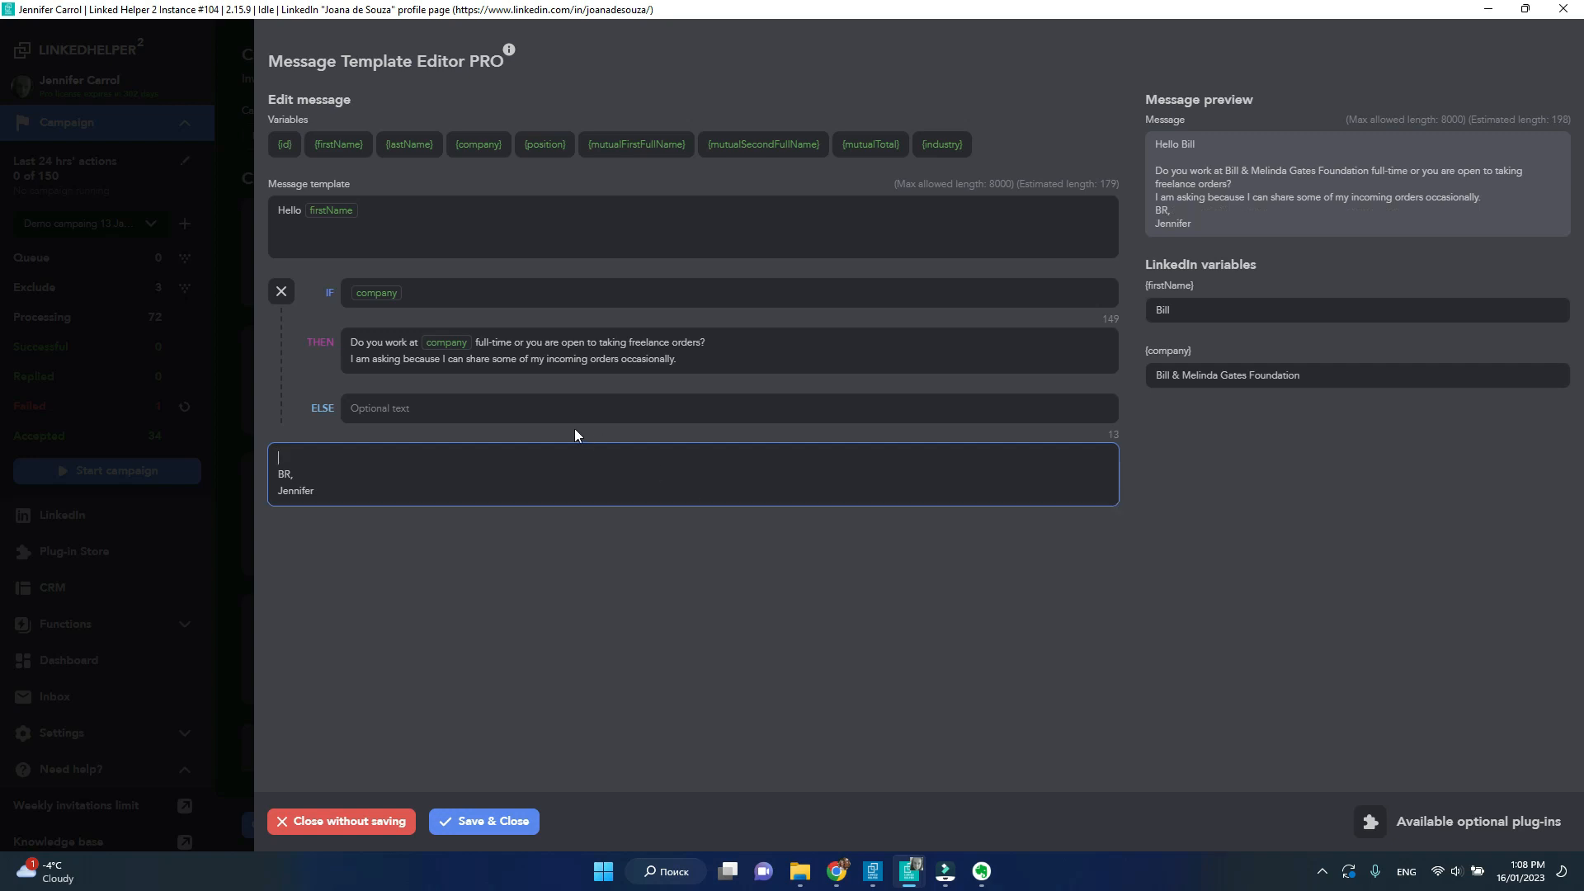
{"action": "type", "text": "Aa"}
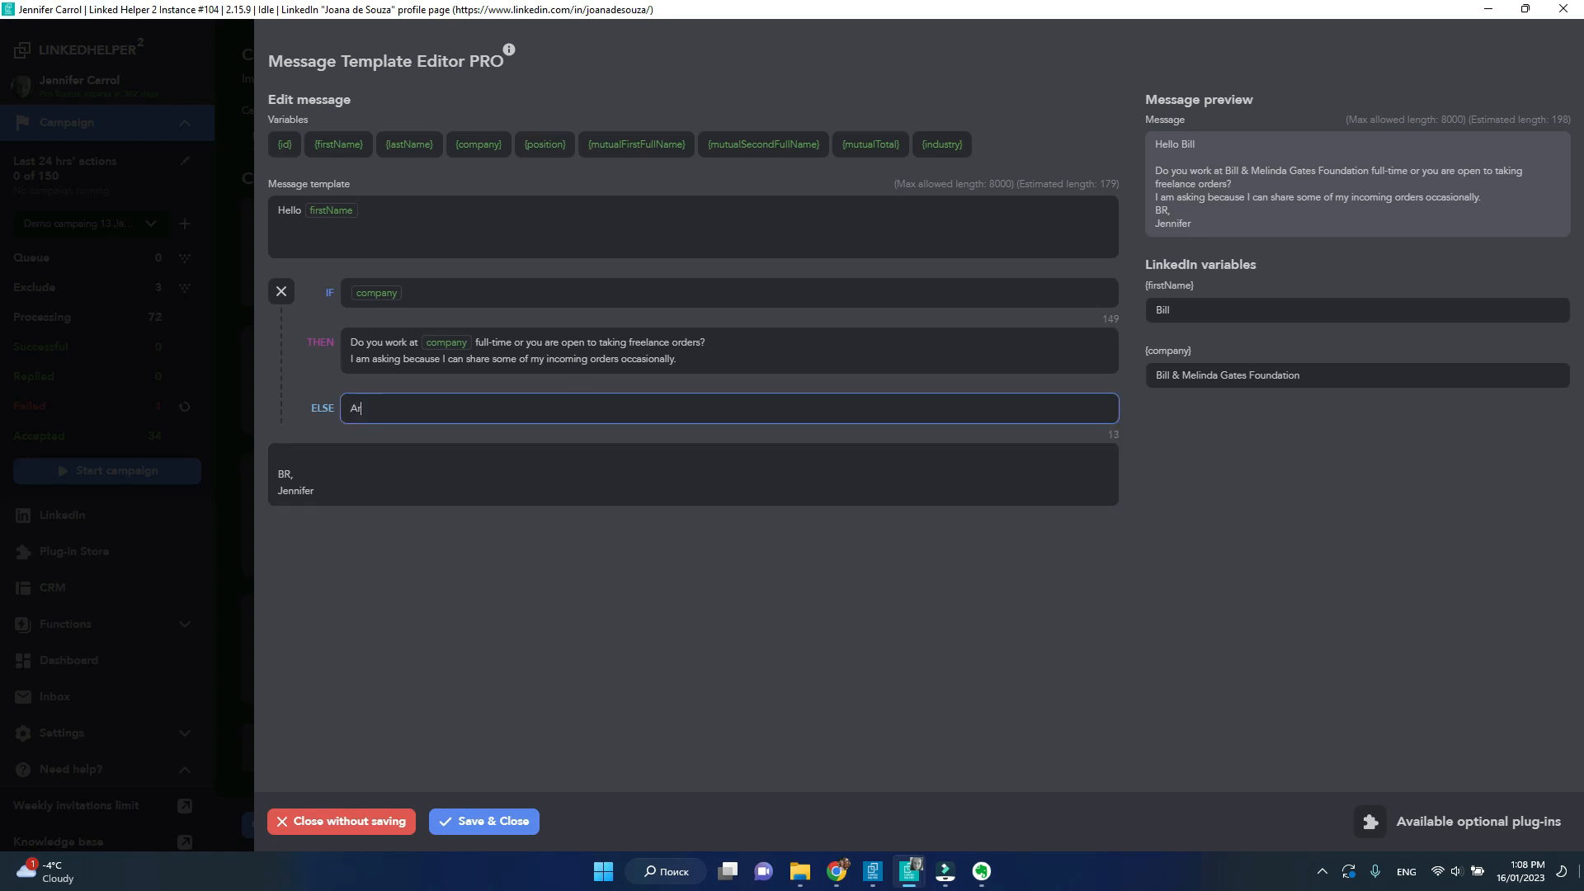
{"action": "type", "text": "Are you open to taking freelance order by any chanc"}
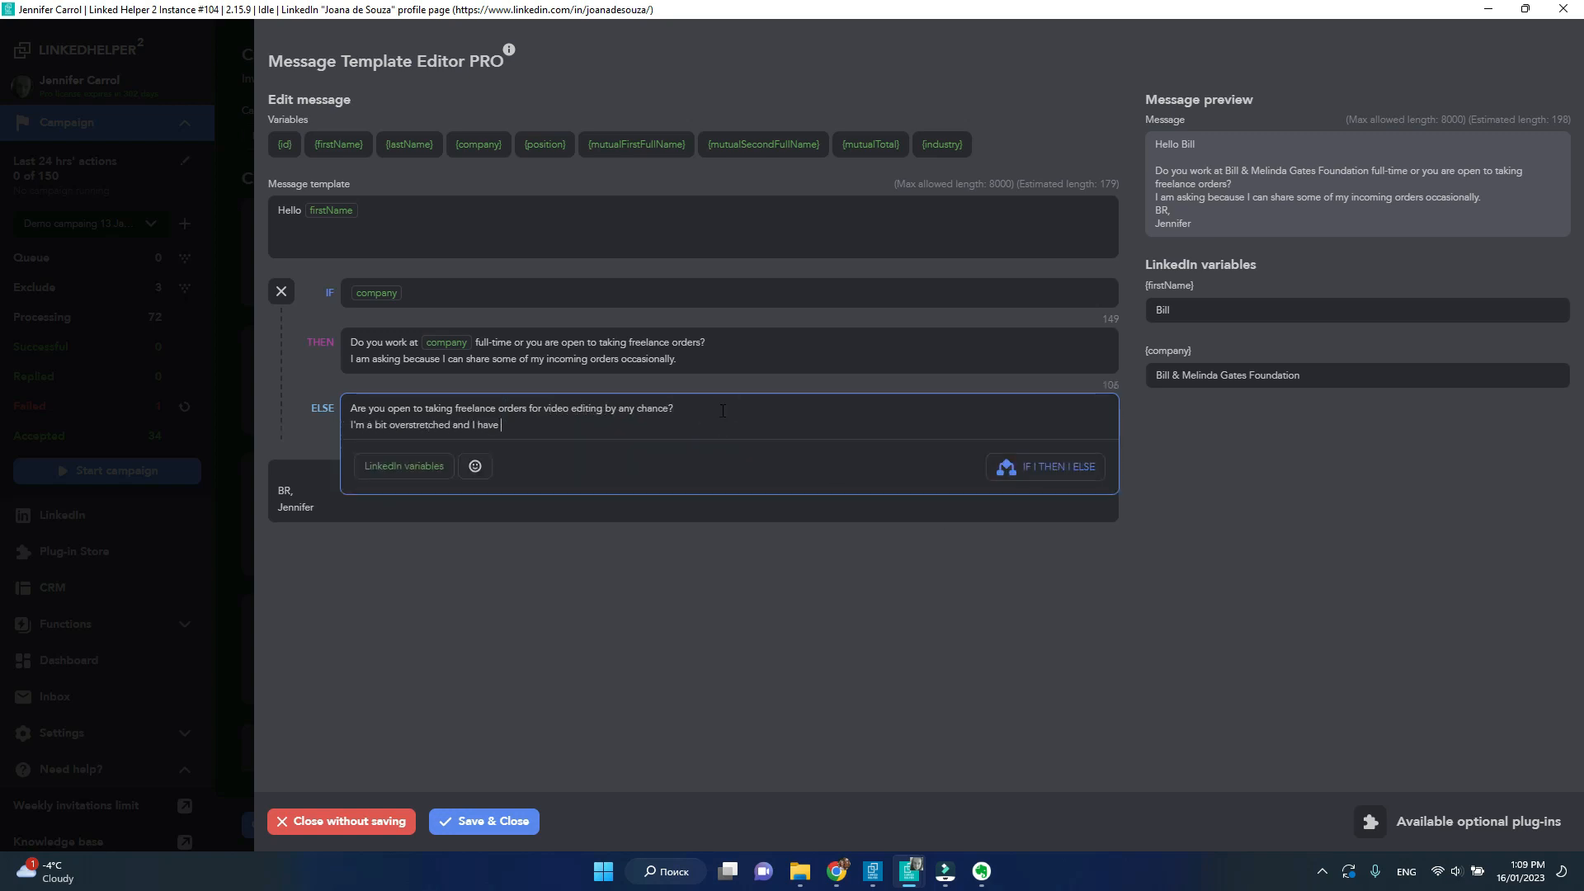
{"action": "type", "text": "some incoming orders that I can share."}
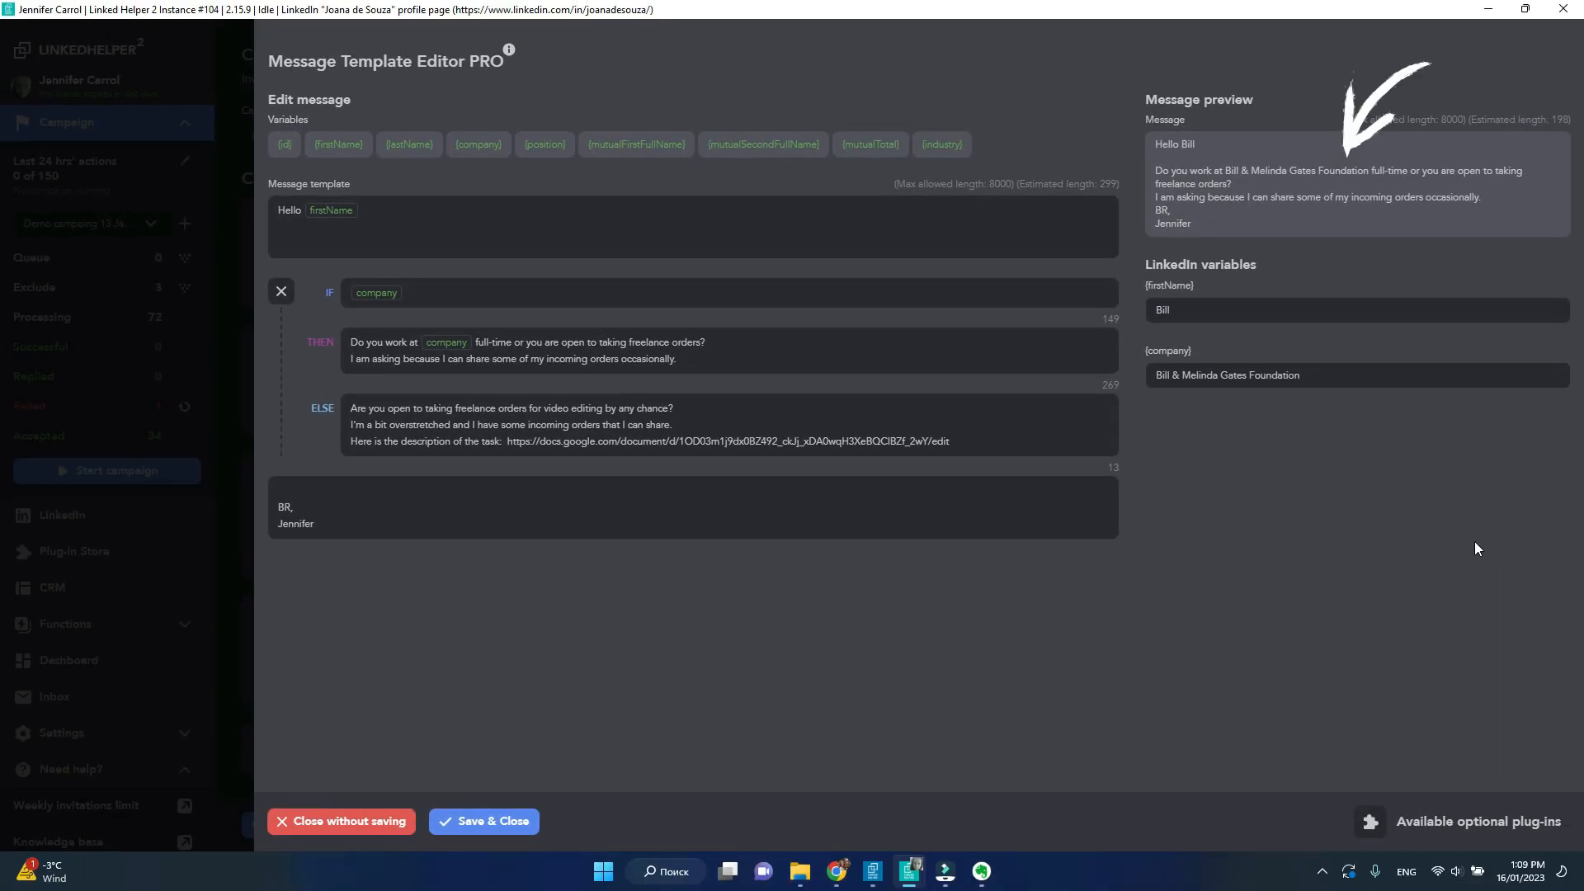
{"action": "left_click", "coordinate": [1356, 375]}
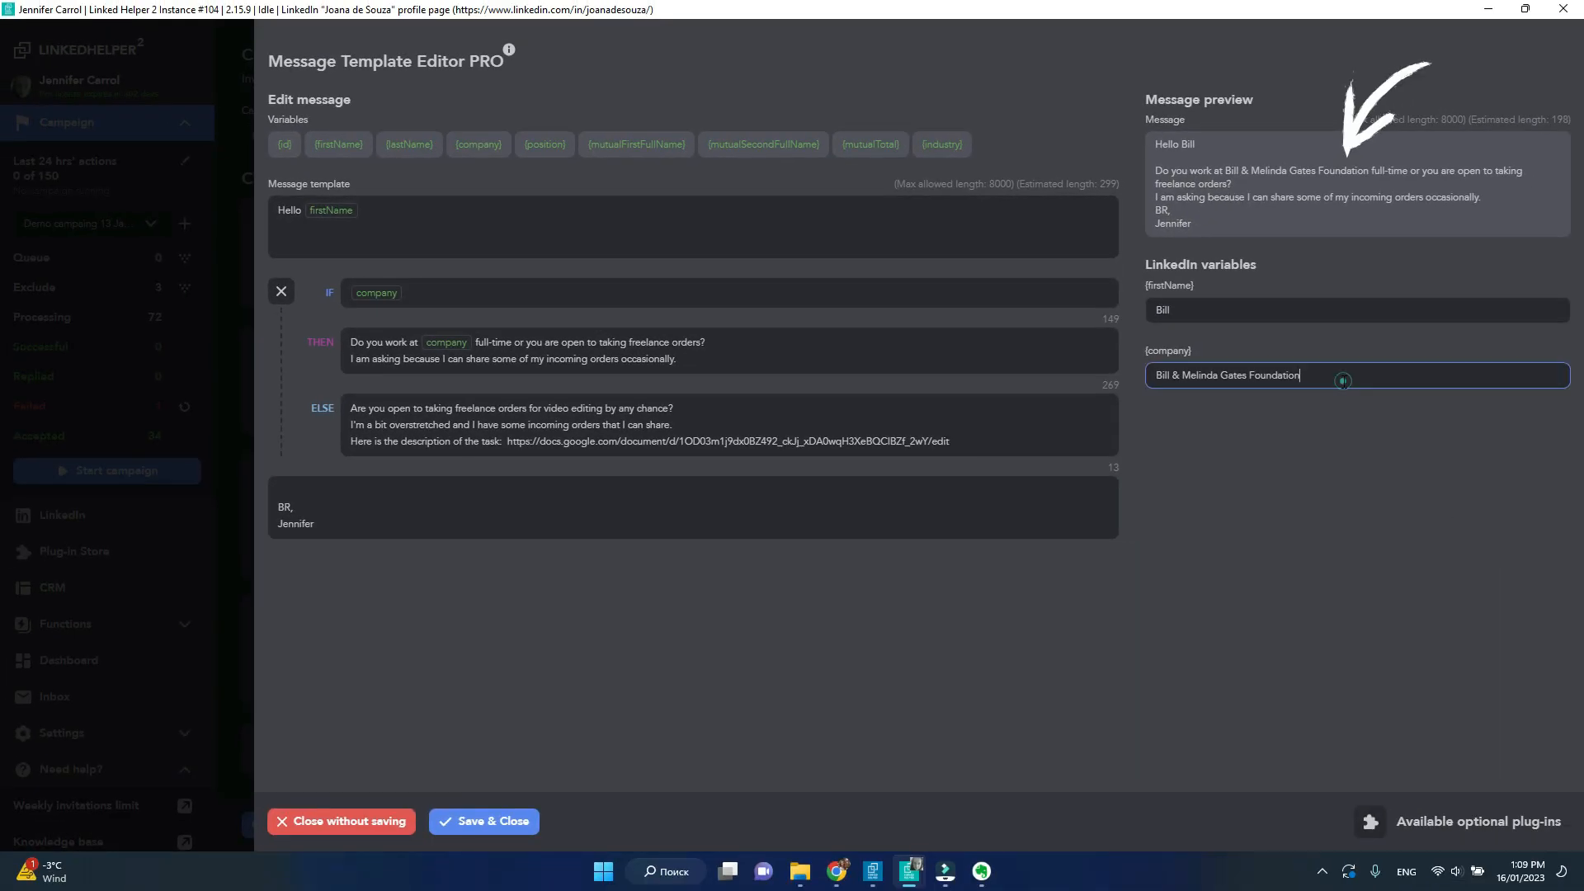
Select the whole {company} test value and replace it with 'Inotroup'
{"action": "triple_click", "coordinate": [1263, 375]}
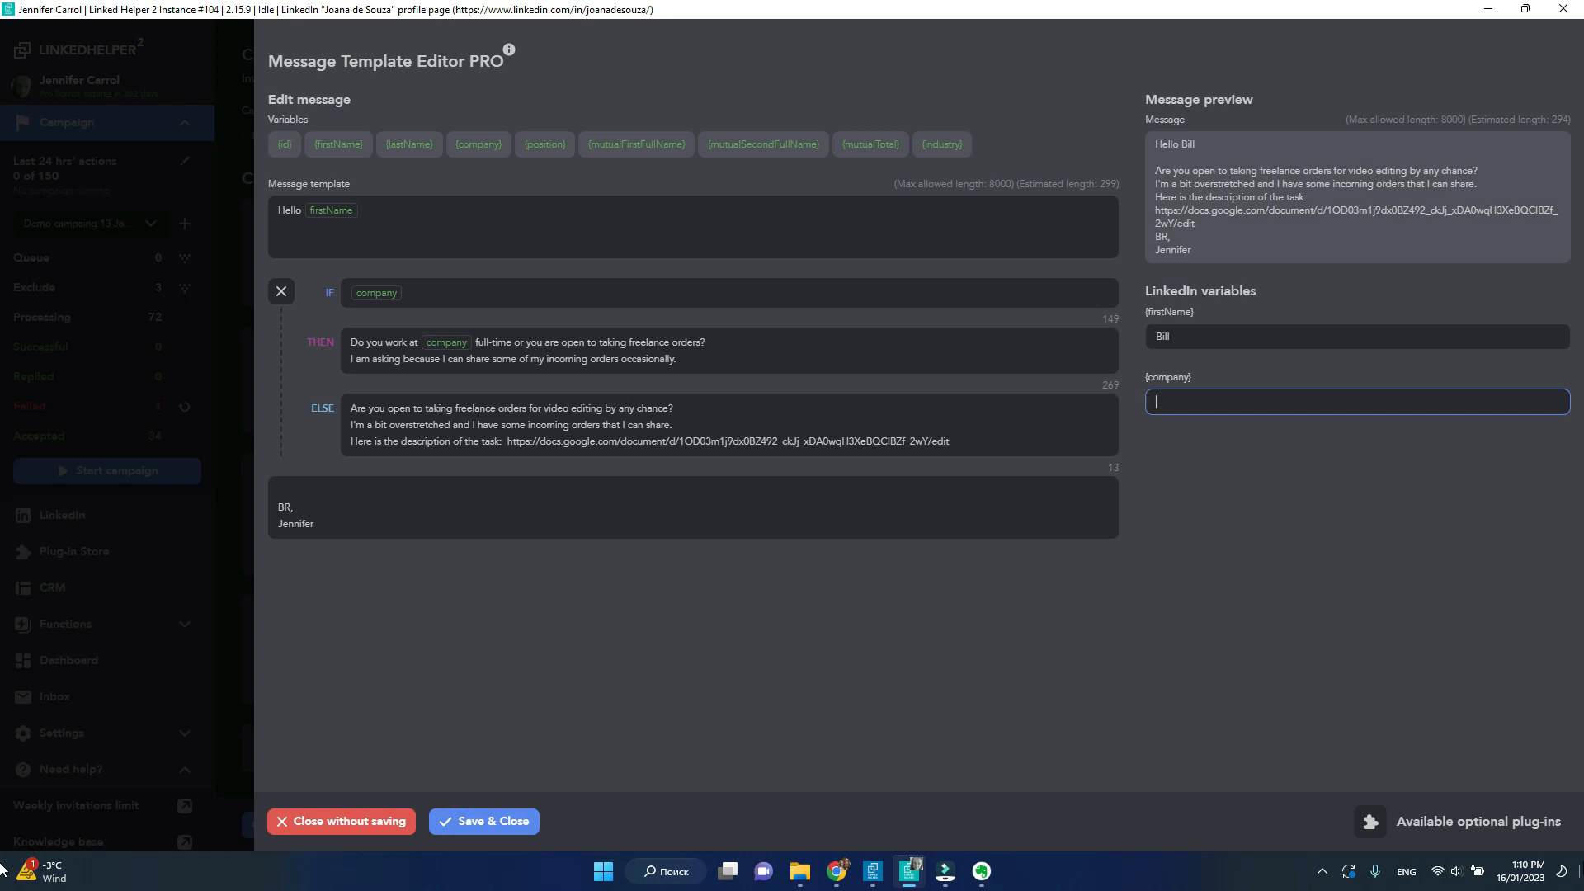
{"action": "type", "text": "Inotroup"}
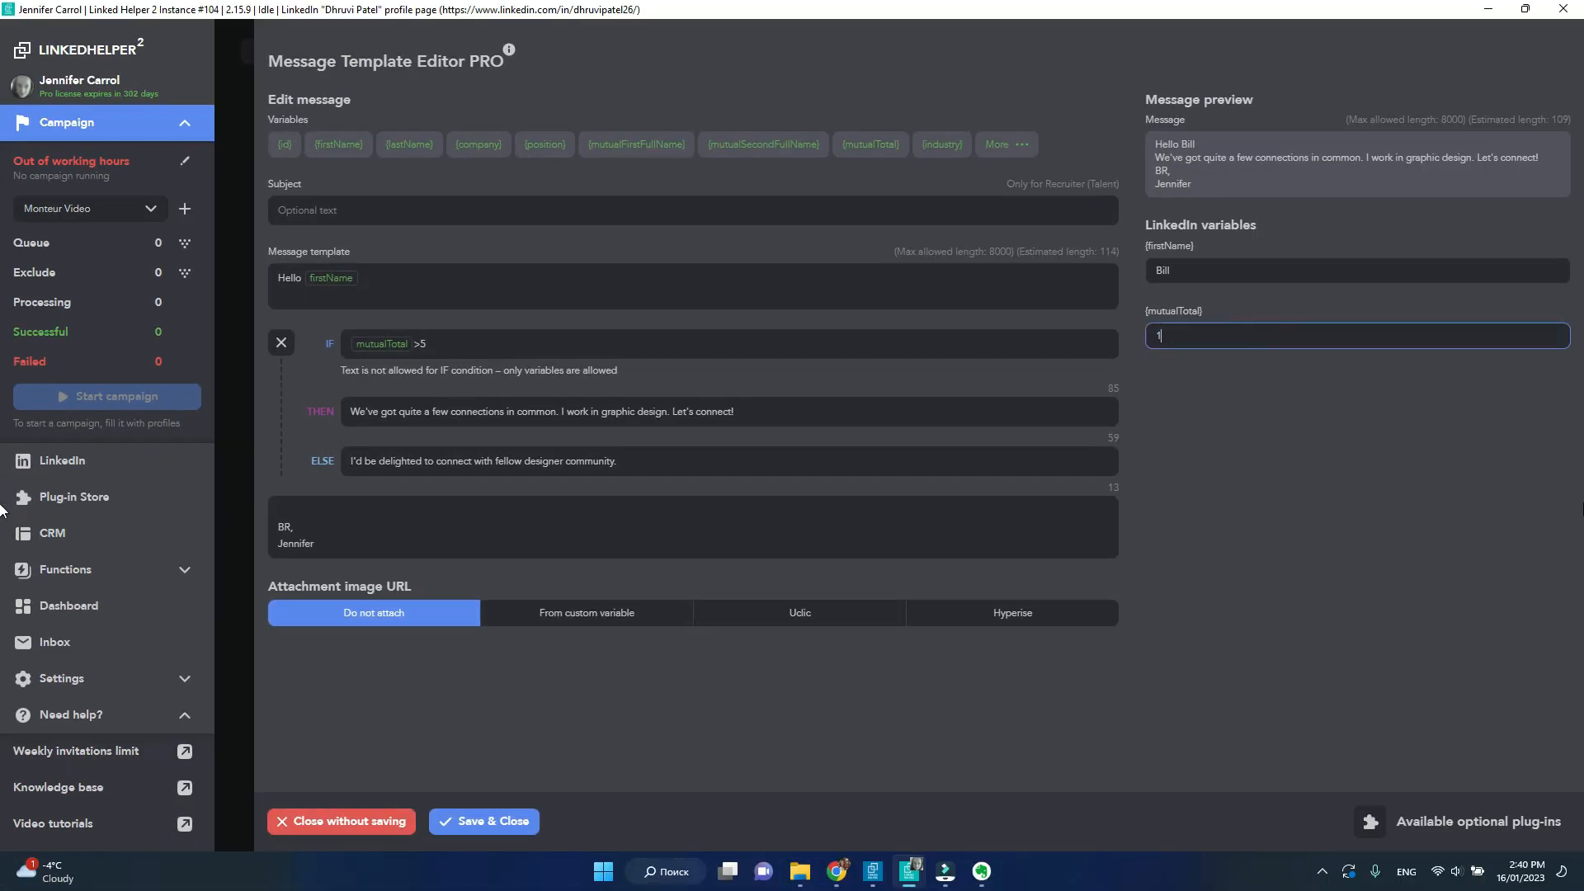
Try {mutualTotal} test values such as 20, 200 and 15 against the preview
{"action": "type", "text": "0"}
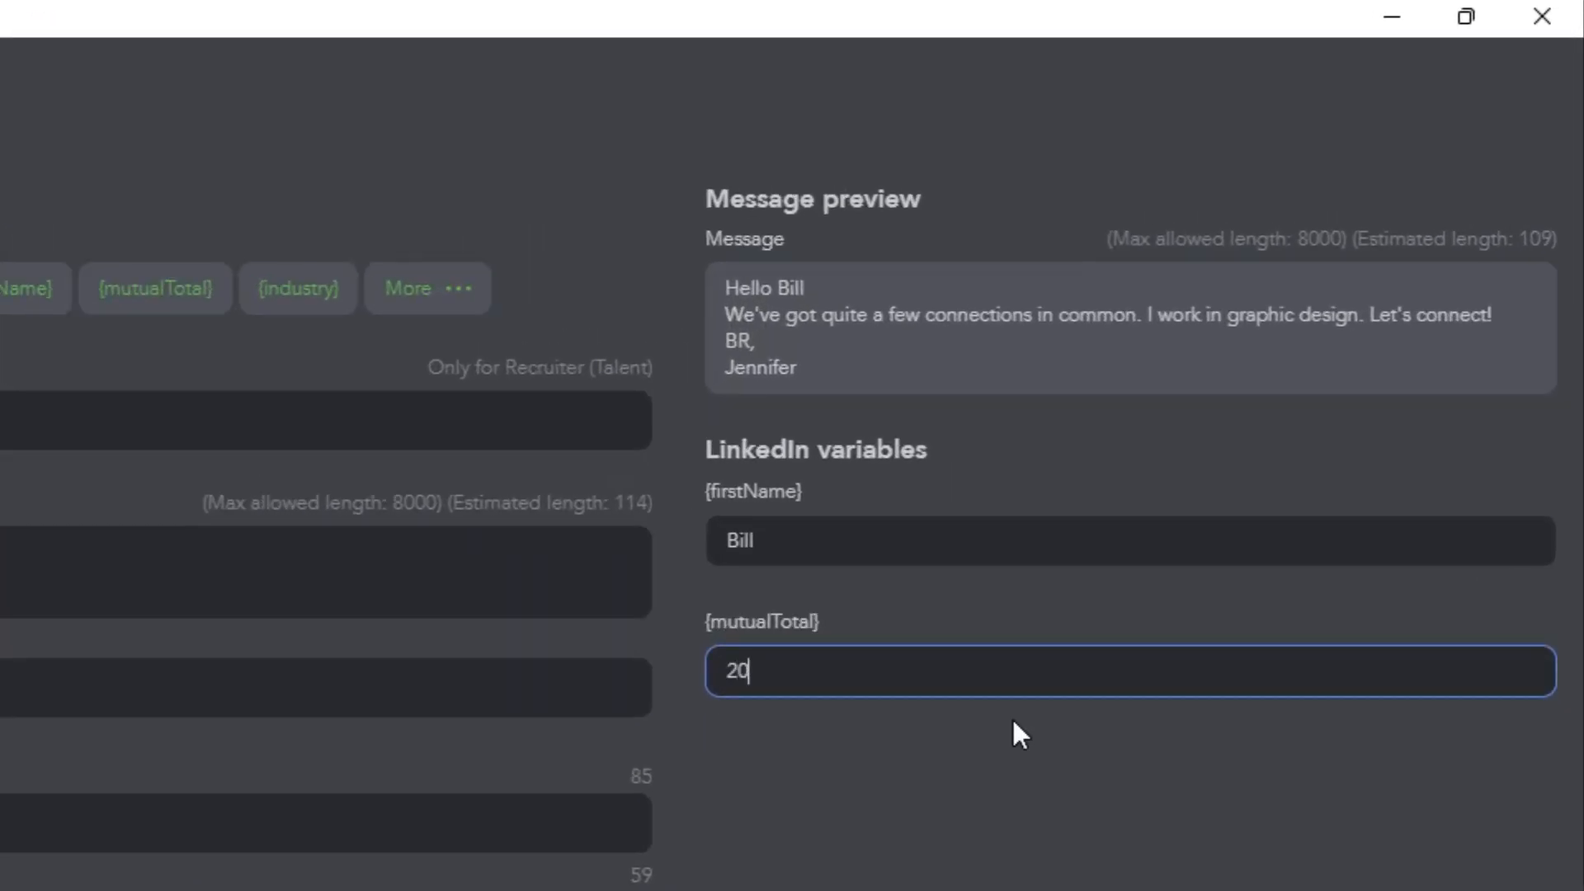
{"action": "type", "text": "0"}
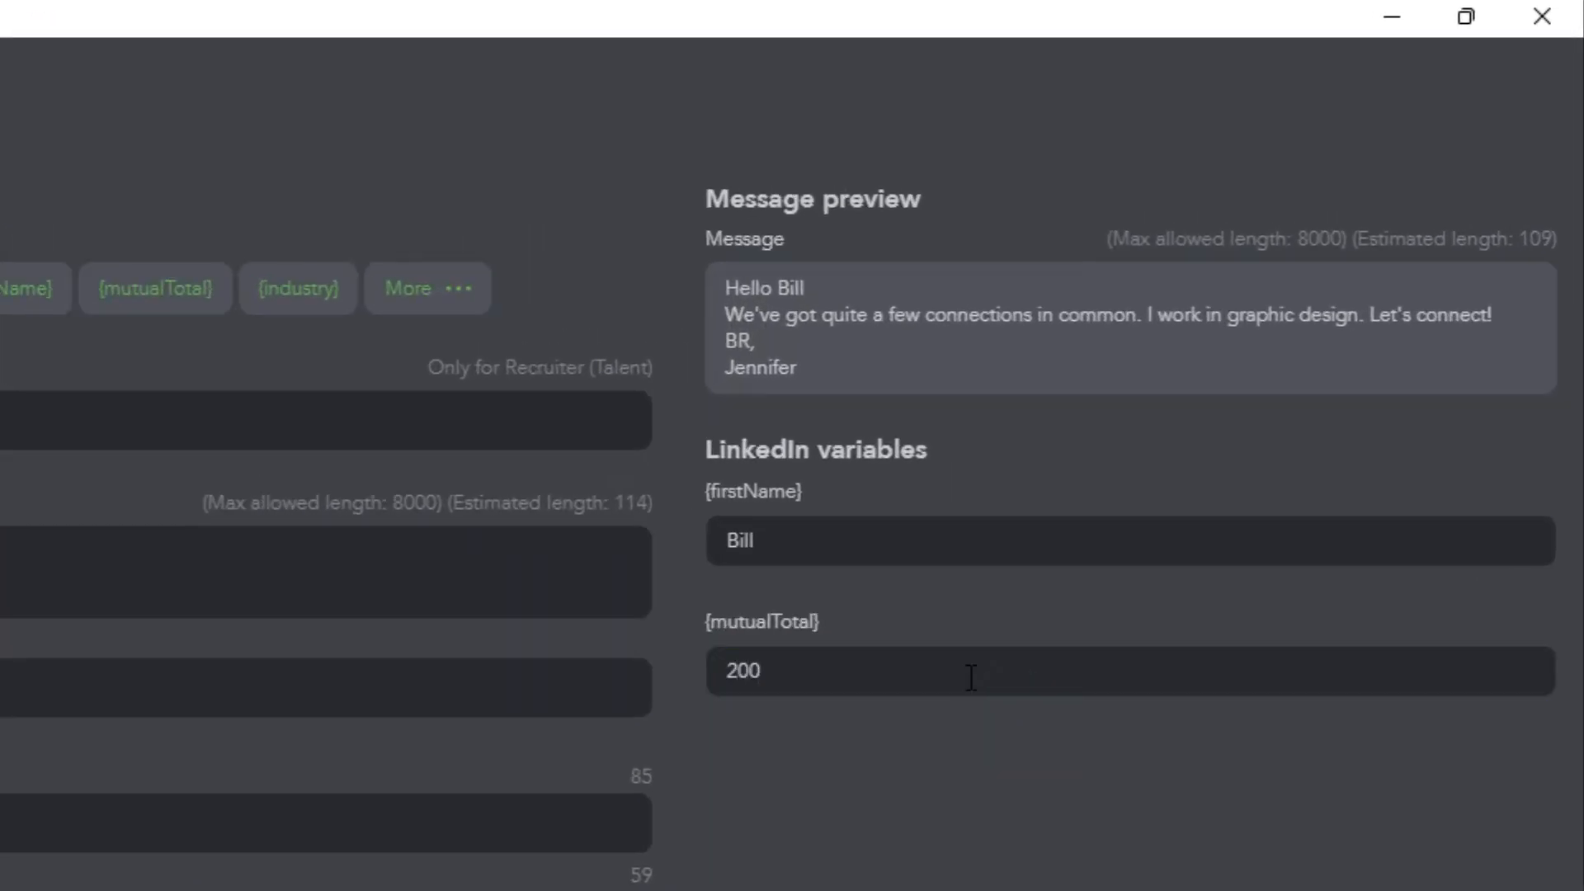
{"action": "type", "text": "15"}
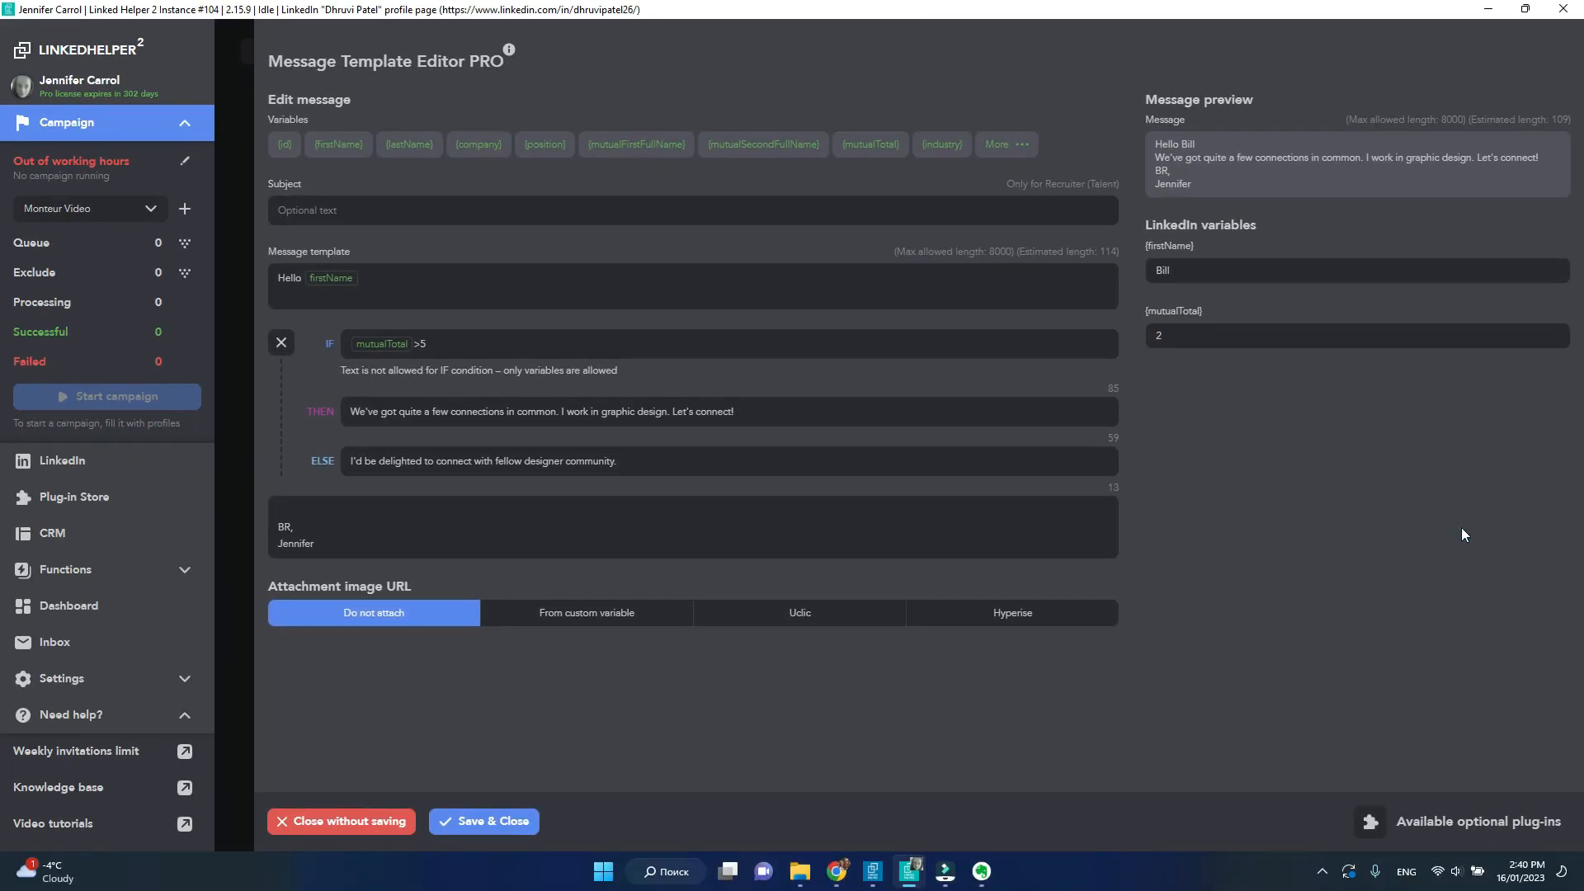
{"action": "mouse_move", "coordinate": [1345, 856]}
{"action": "type", "text": "compa"}
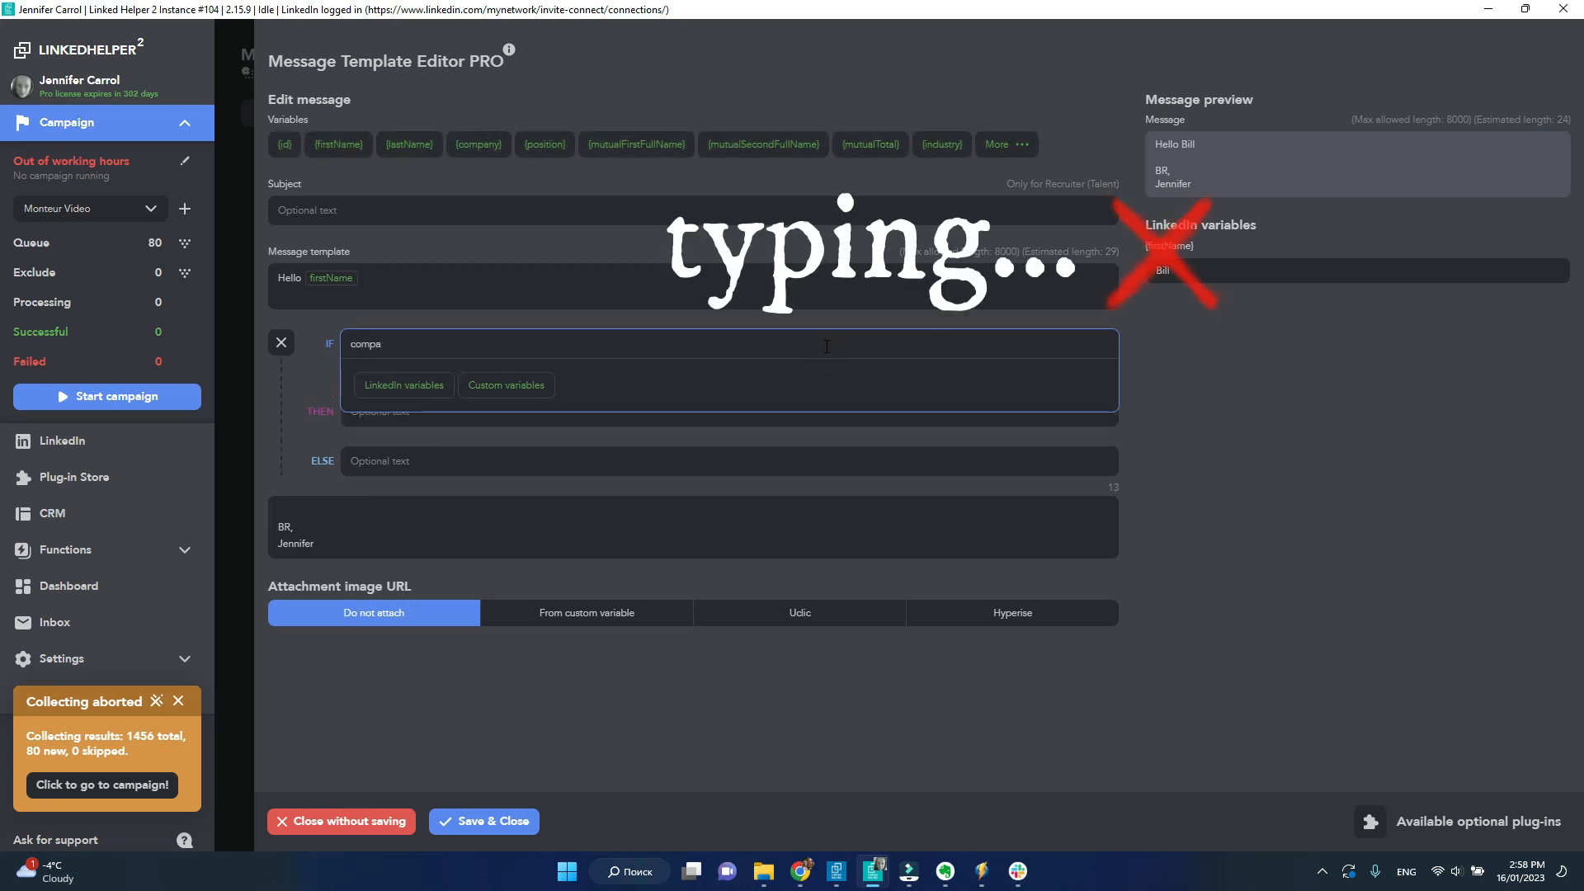
Set the new IF condition to company and show the extra custom variables
{"action": "type", "text": "ny"}
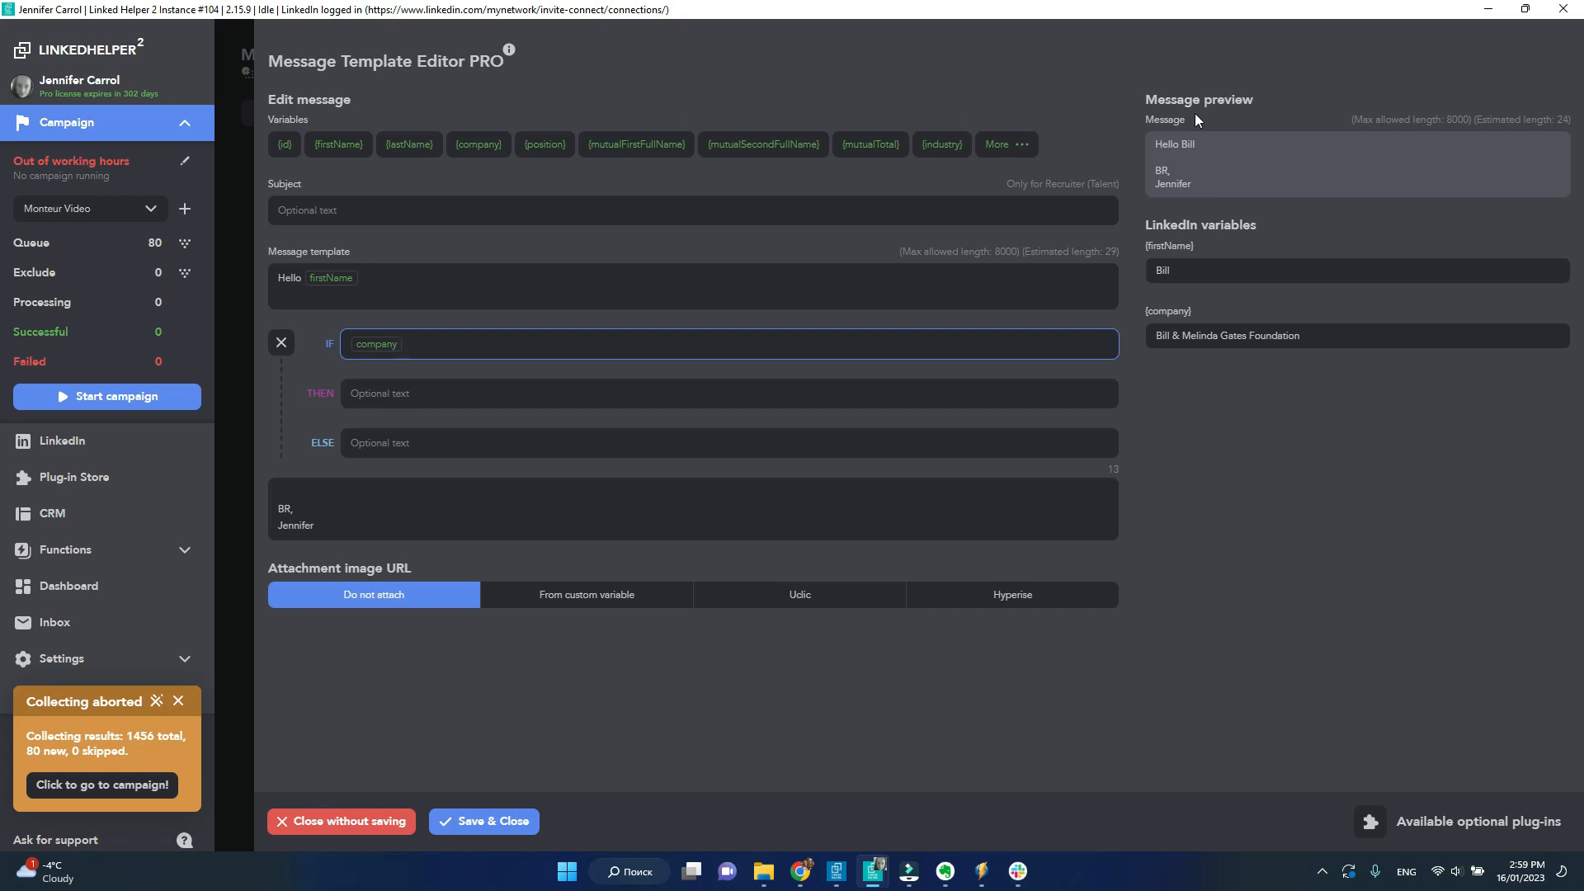
{"action": "left_click", "coordinate": [1004, 143]}
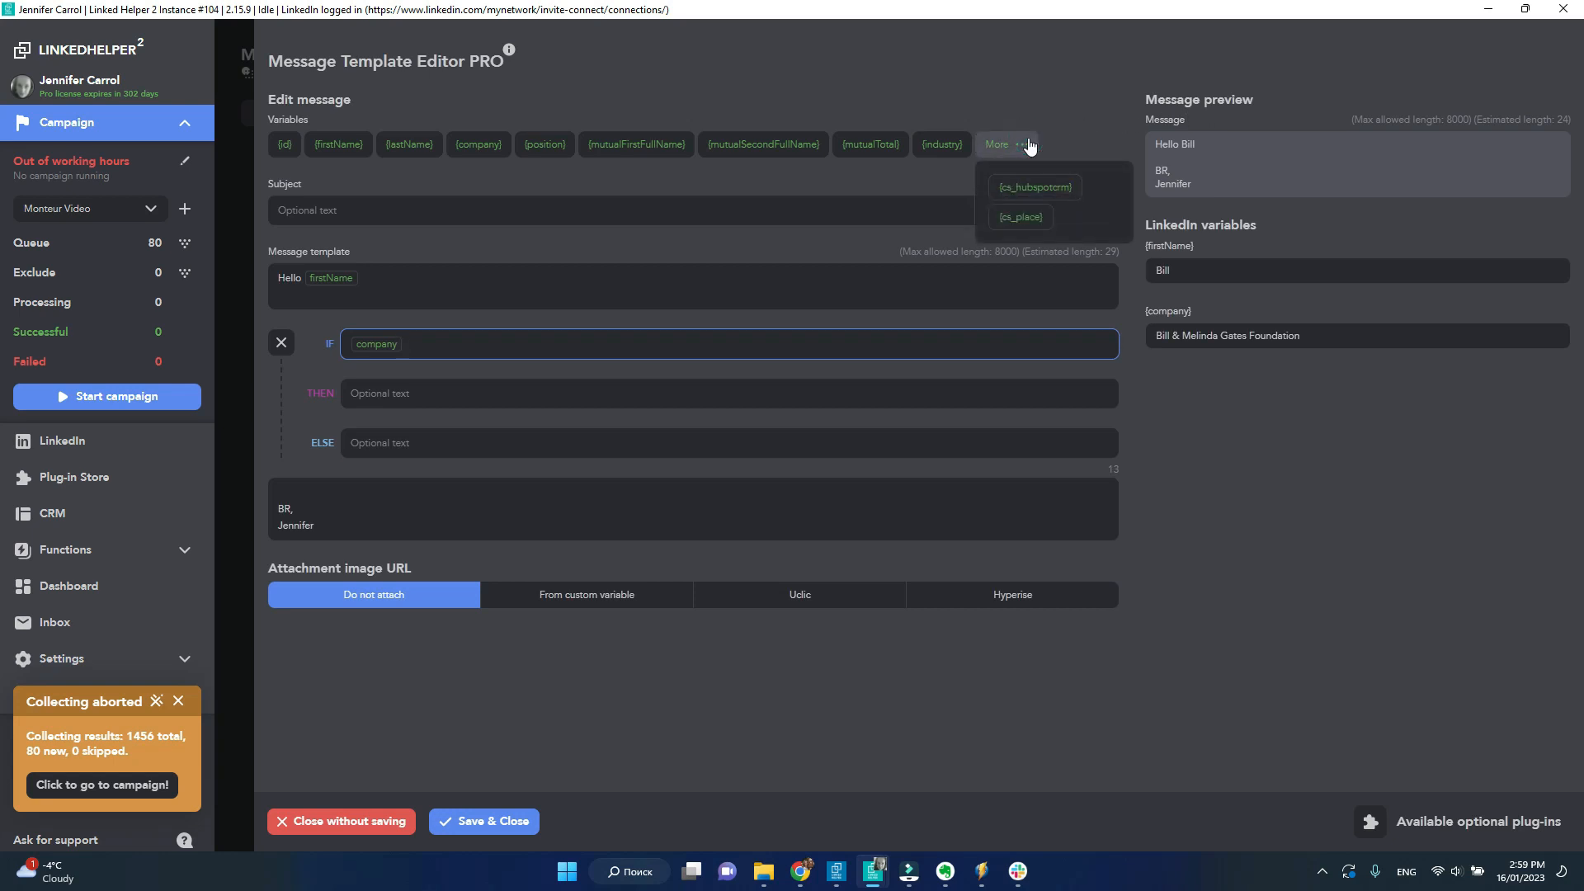